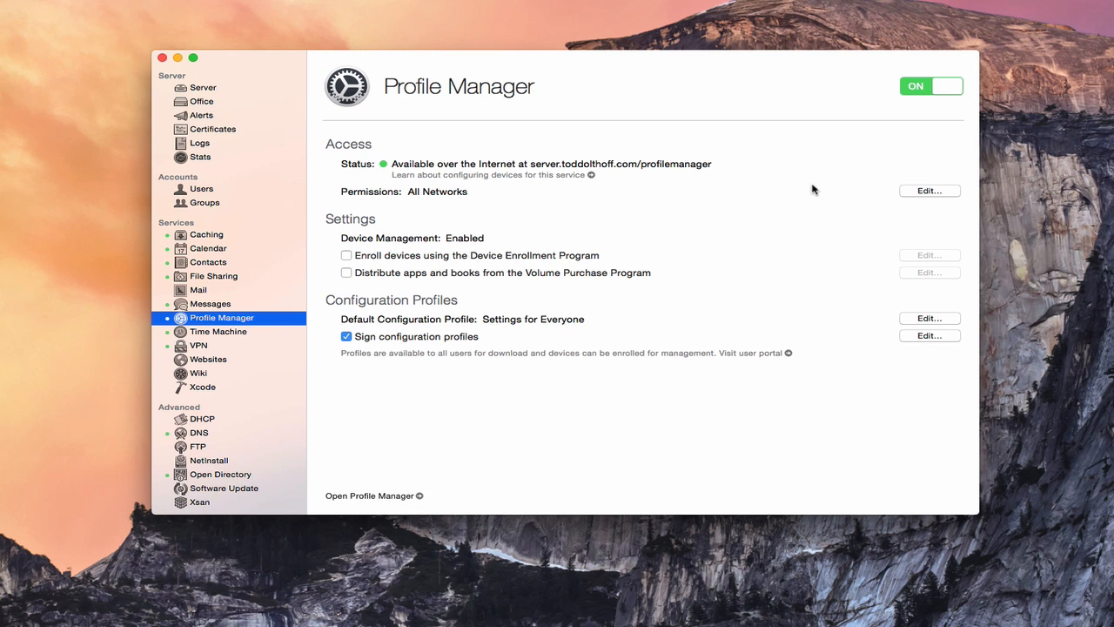
mouse_move(508, 380)
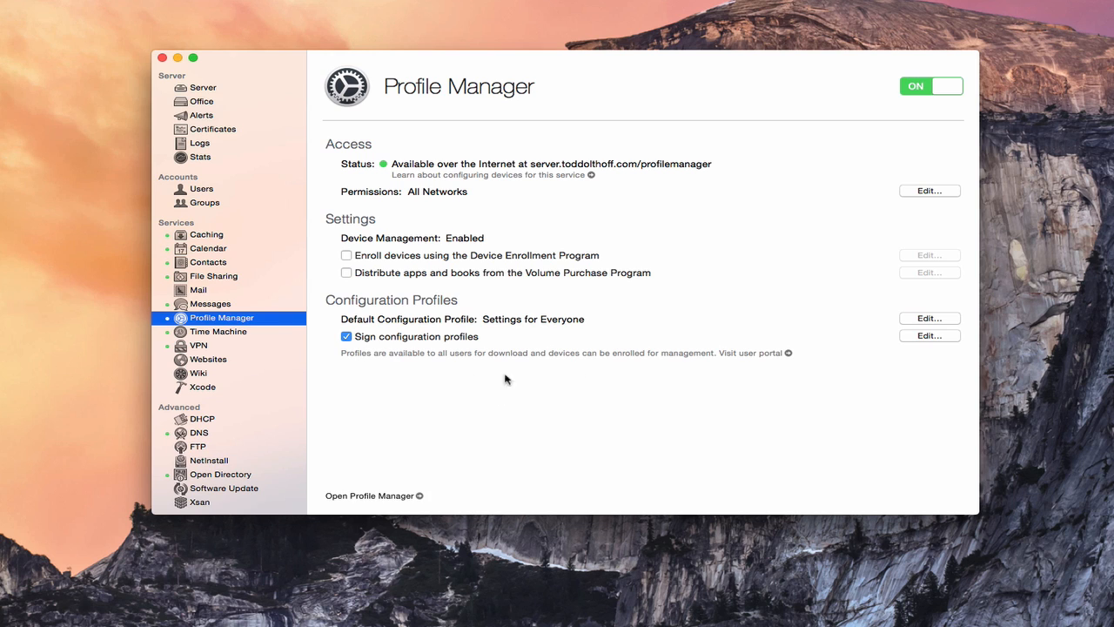
mouse_move(701, 359)
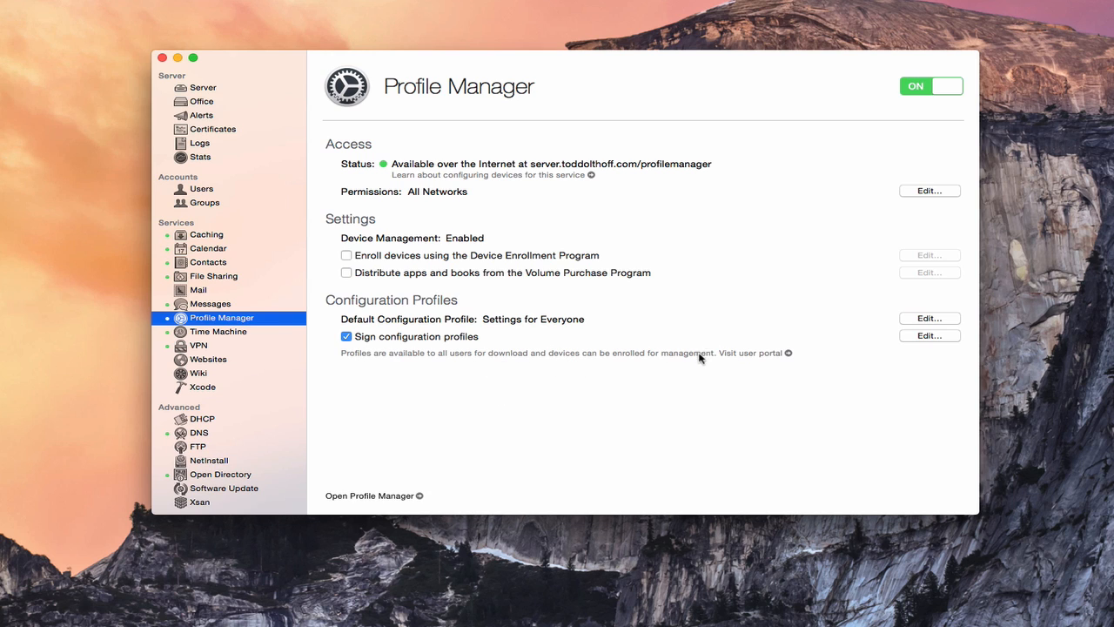
mouse_move(792, 362)
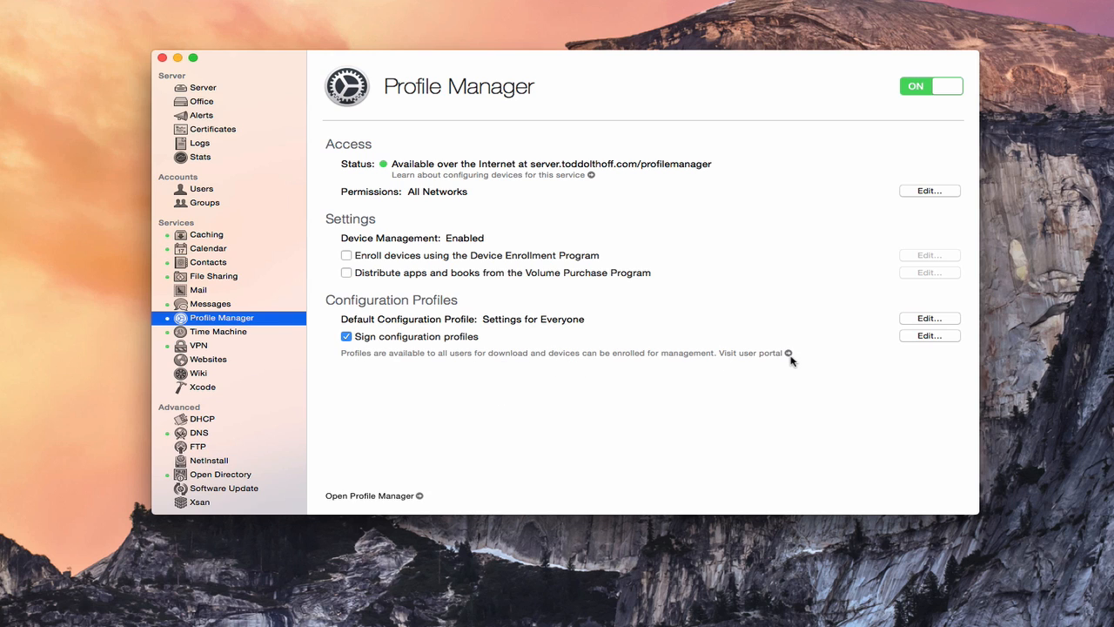
mouse_move(792, 358)
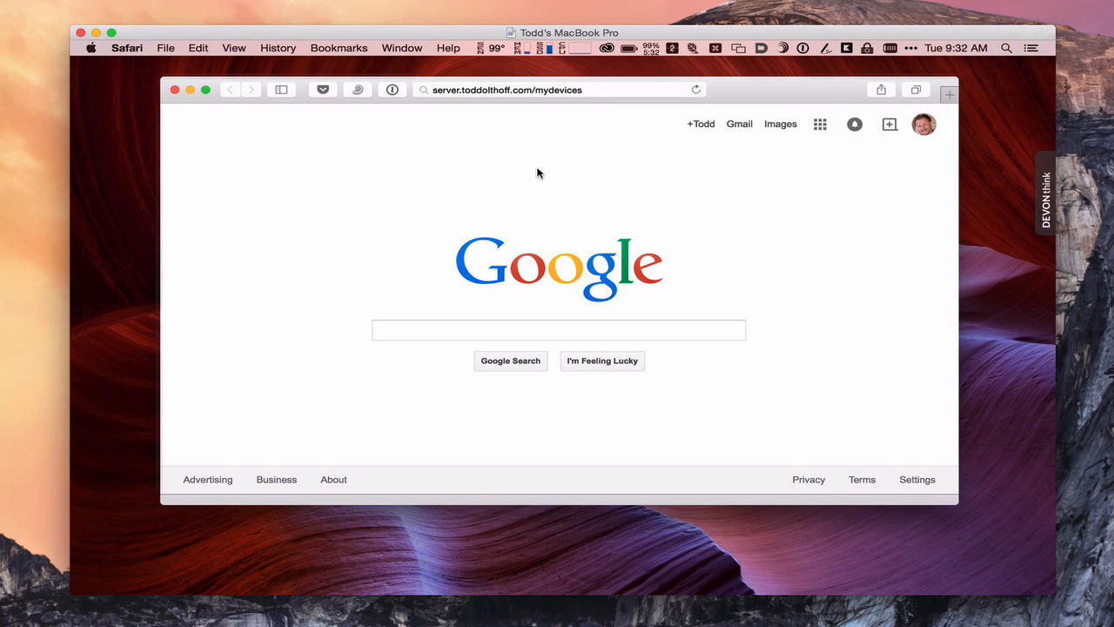
mouse_move(557, 160)
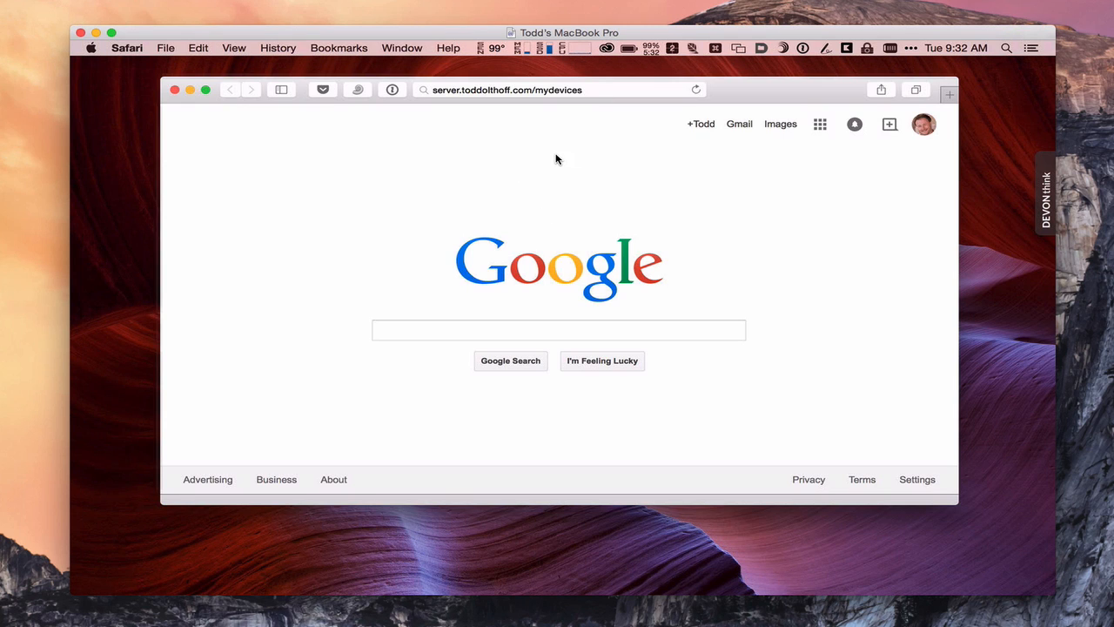
mouse_move(435, 188)
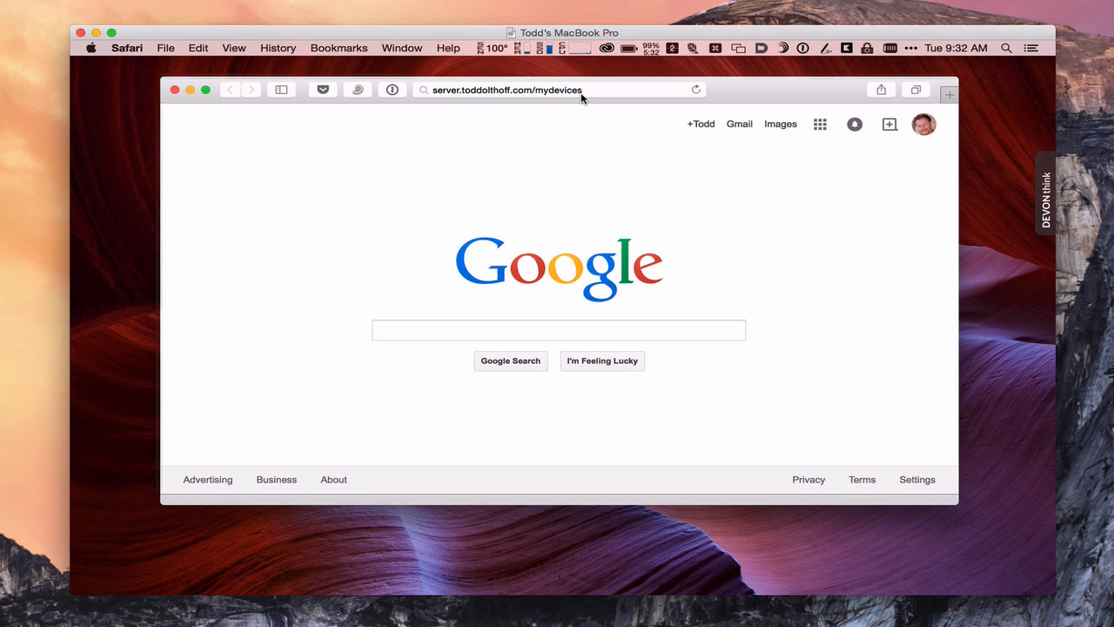
mouse_move(595, 94)
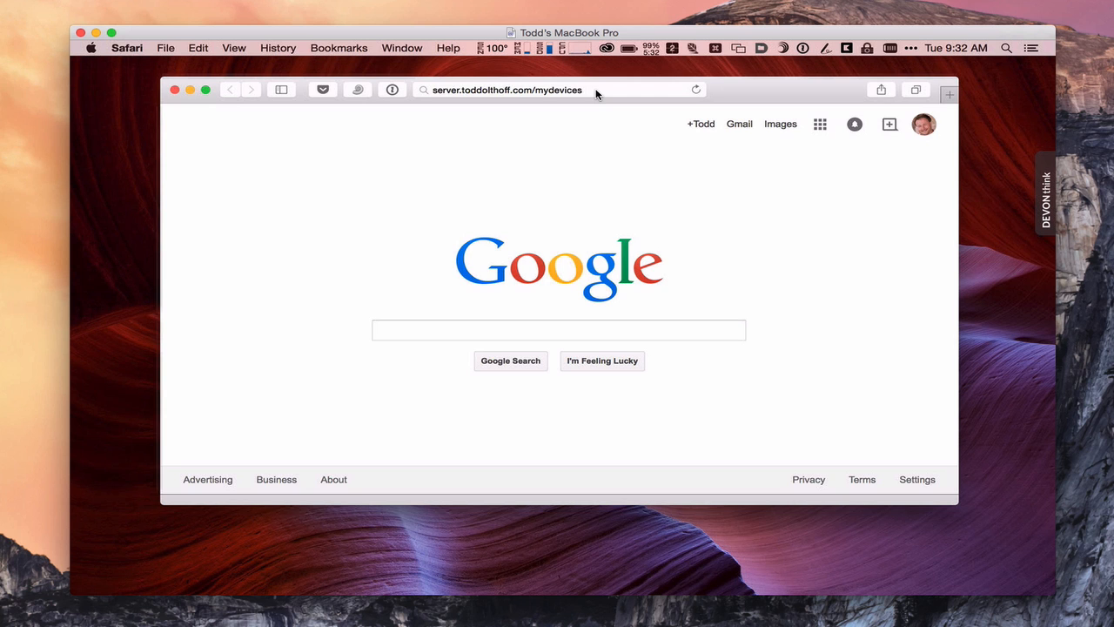
Load server.toddolthoff.com/mydevices from the address bar
click(556, 91)
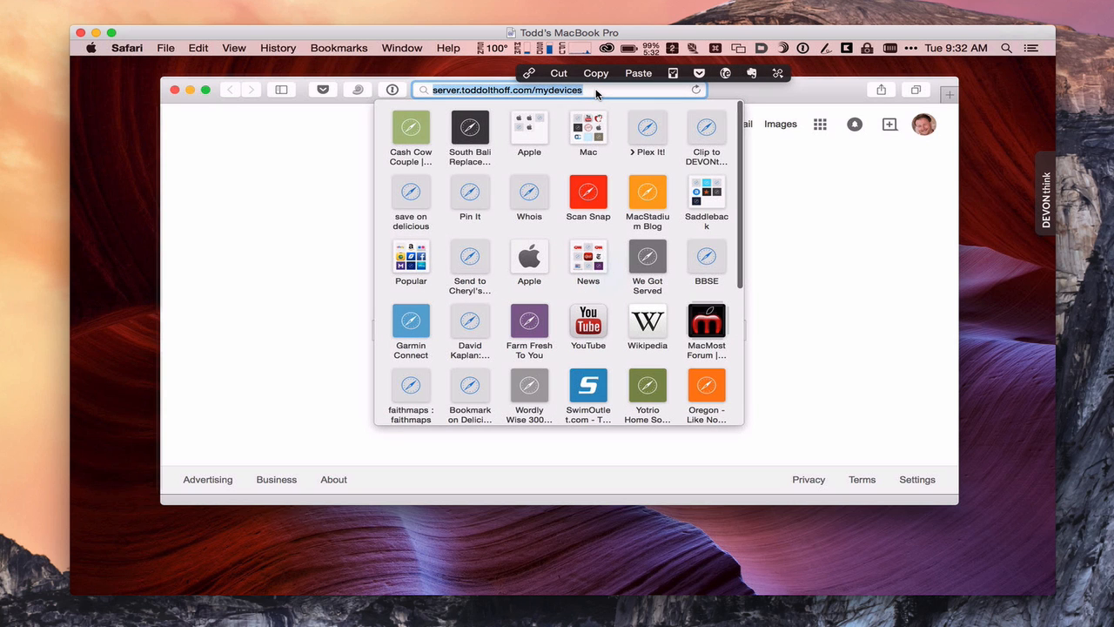
key(Return)
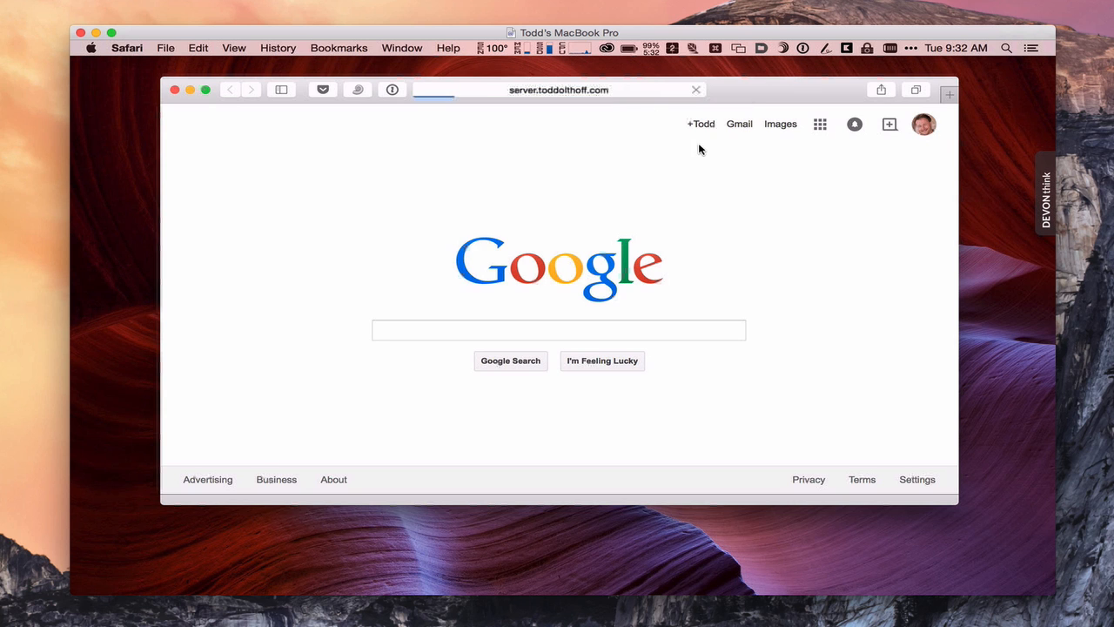
mouse_move(808, 229)
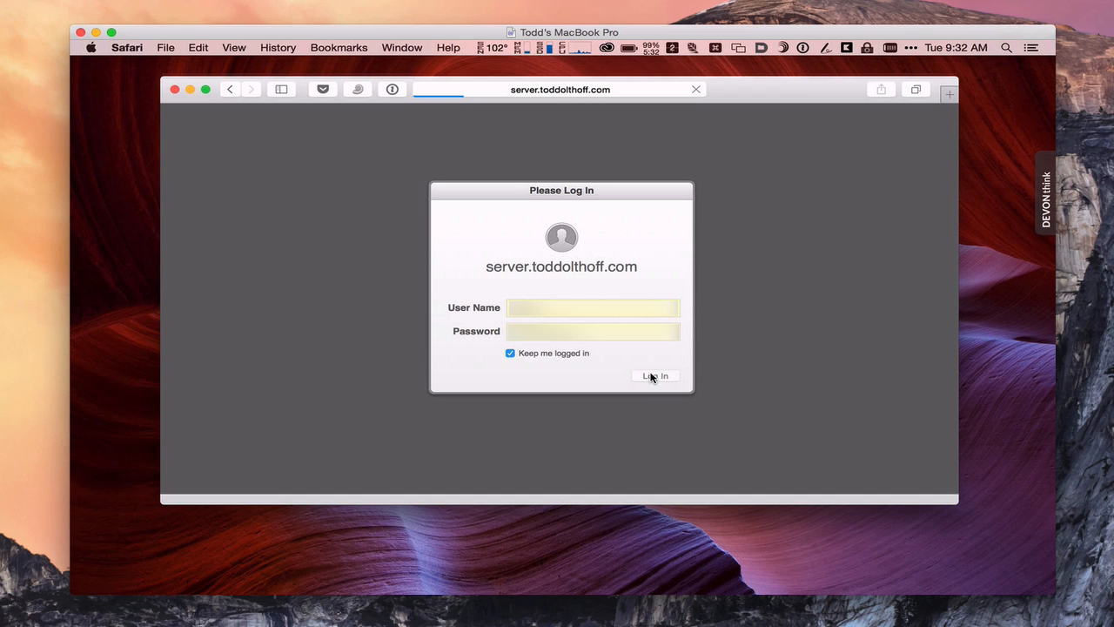
Log in to the My Devices portal with the entered credentials
click(655, 376)
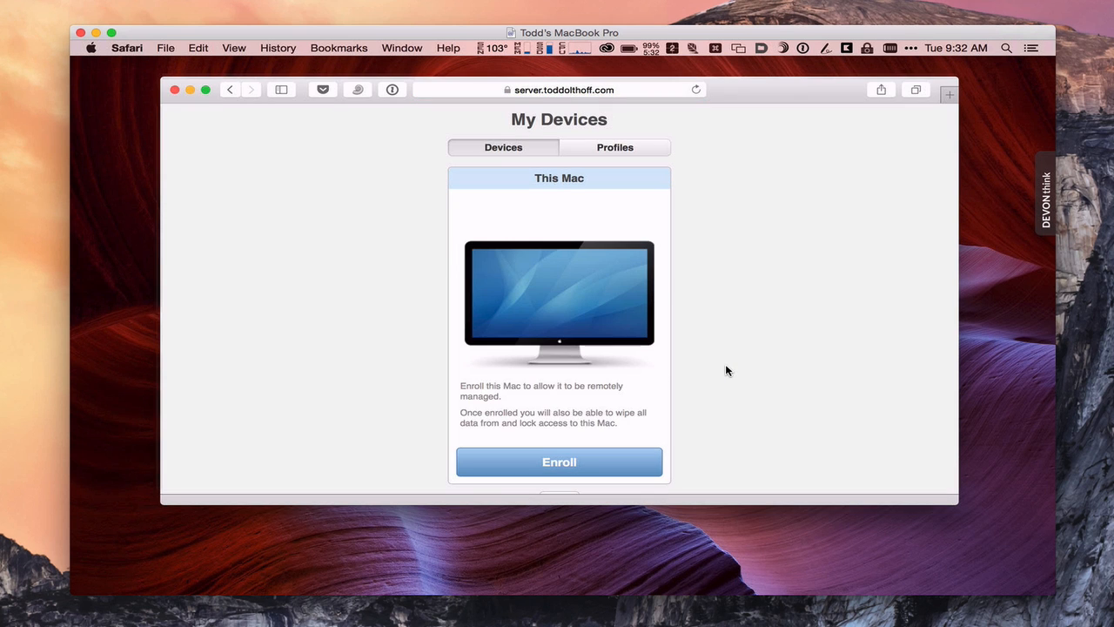
mouse_move(722, 327)
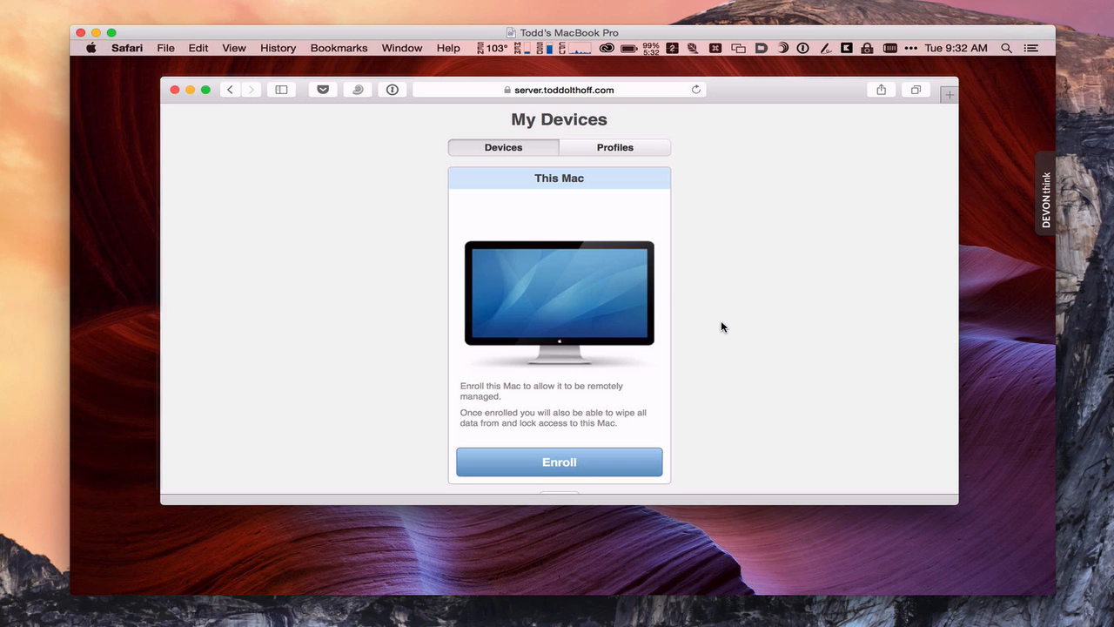
scroll(down, 3)
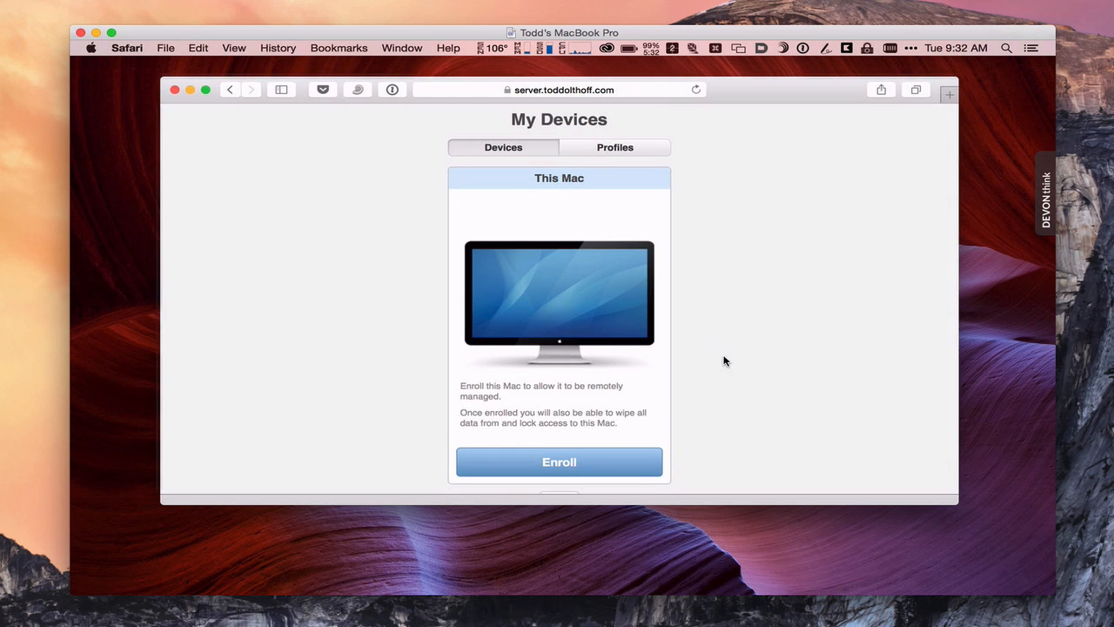
mouse_move(610, 470)
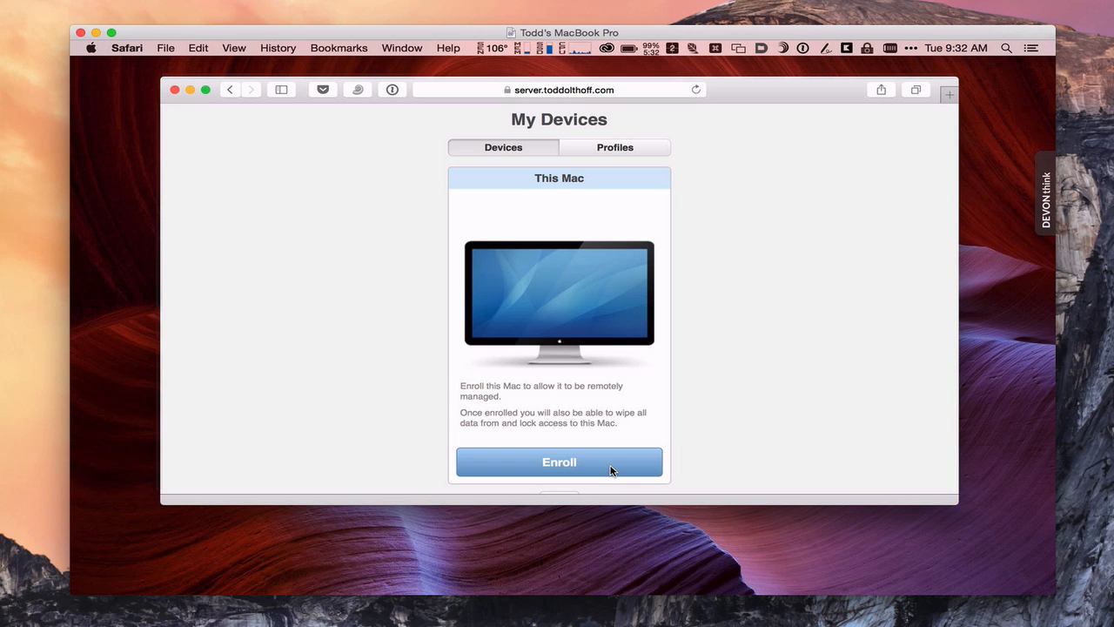
mouse_move(728, 407)
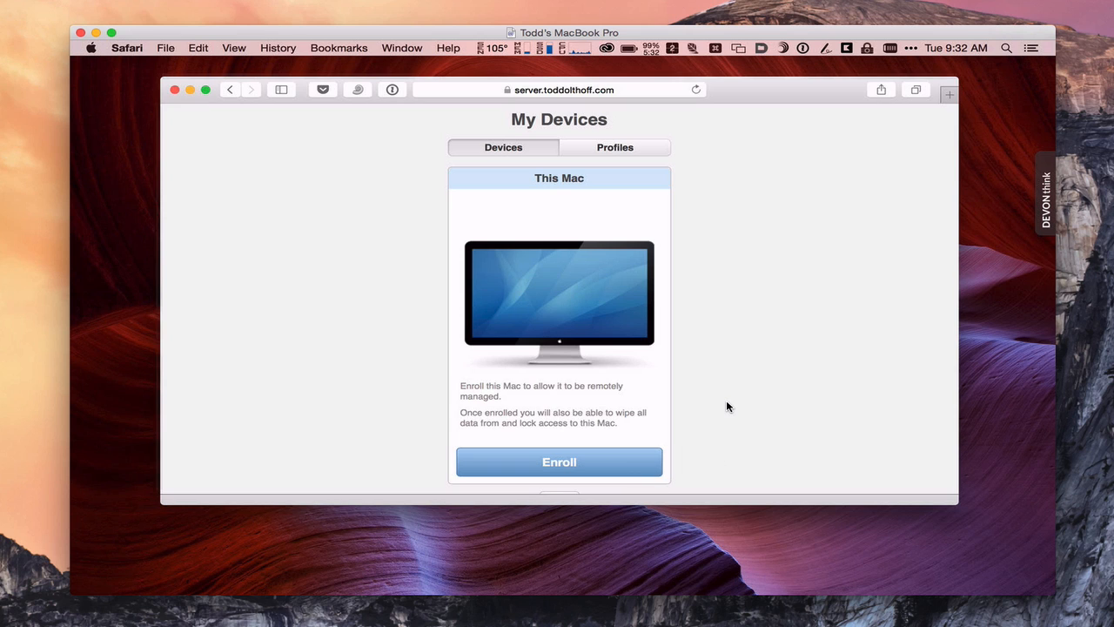
mouse_move(658, 178)
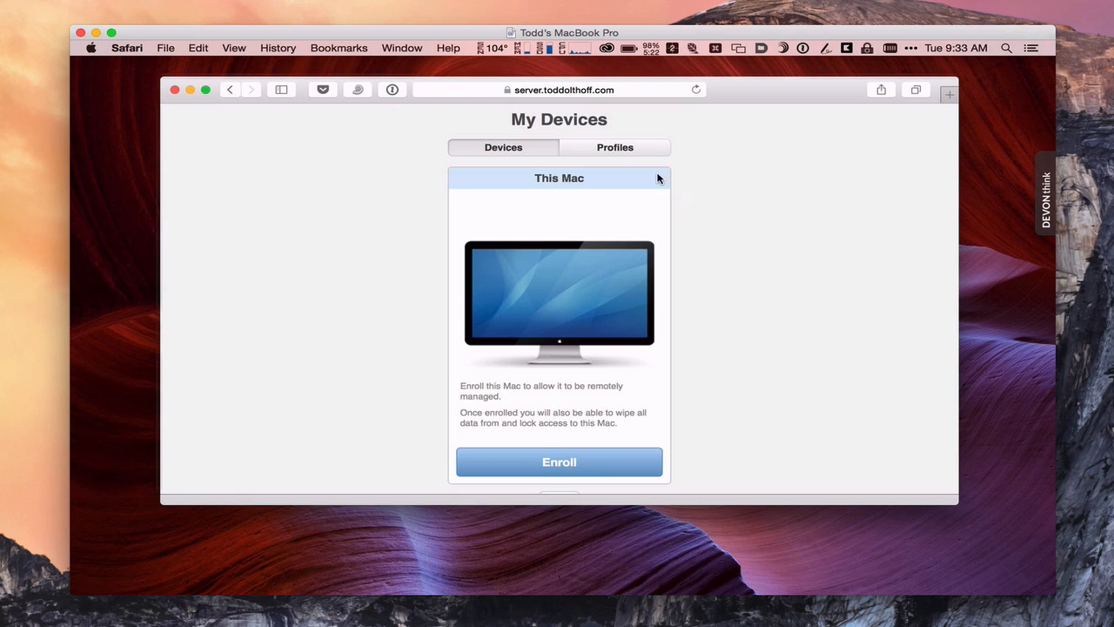
Show the Profiles list and expand the contents of Settings for Everyone
click(614, 146)
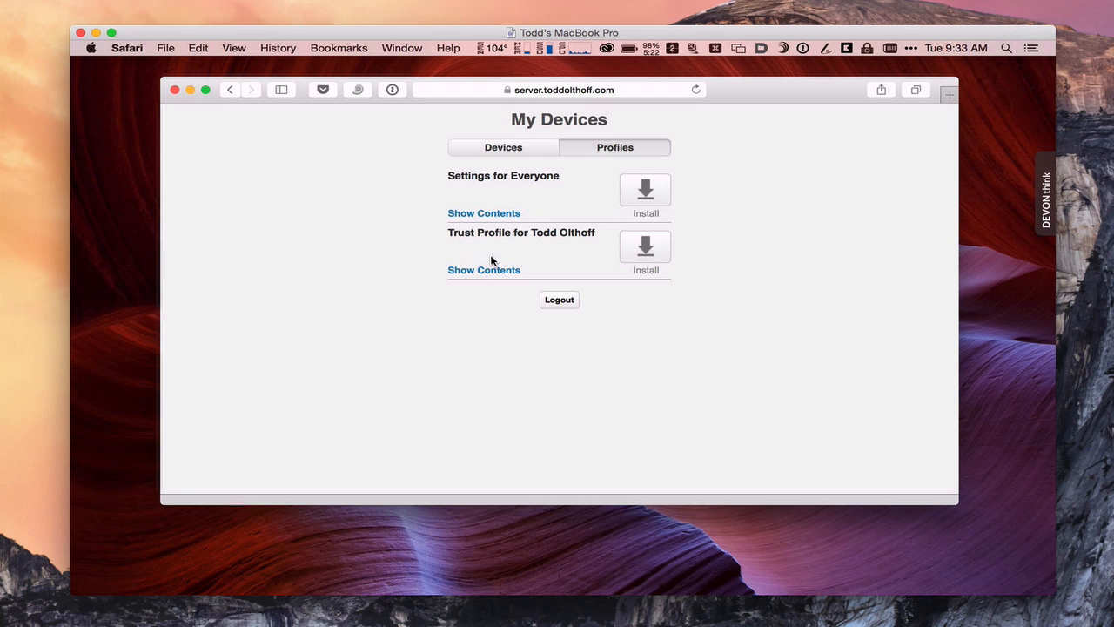
mouse_move(565, 250)
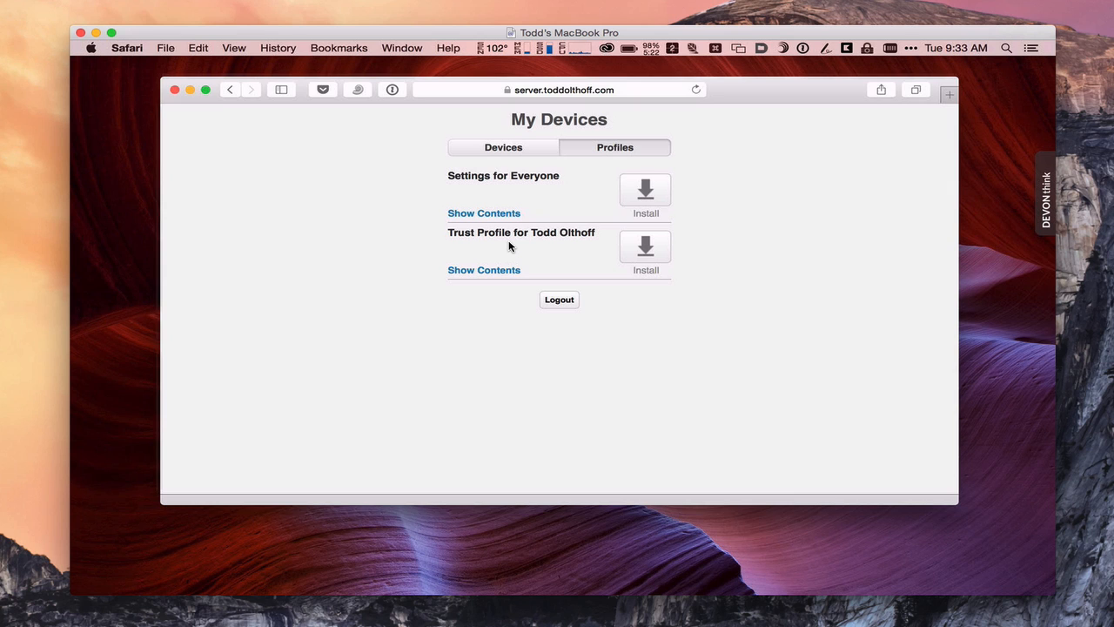
mouse_move(540, 209)
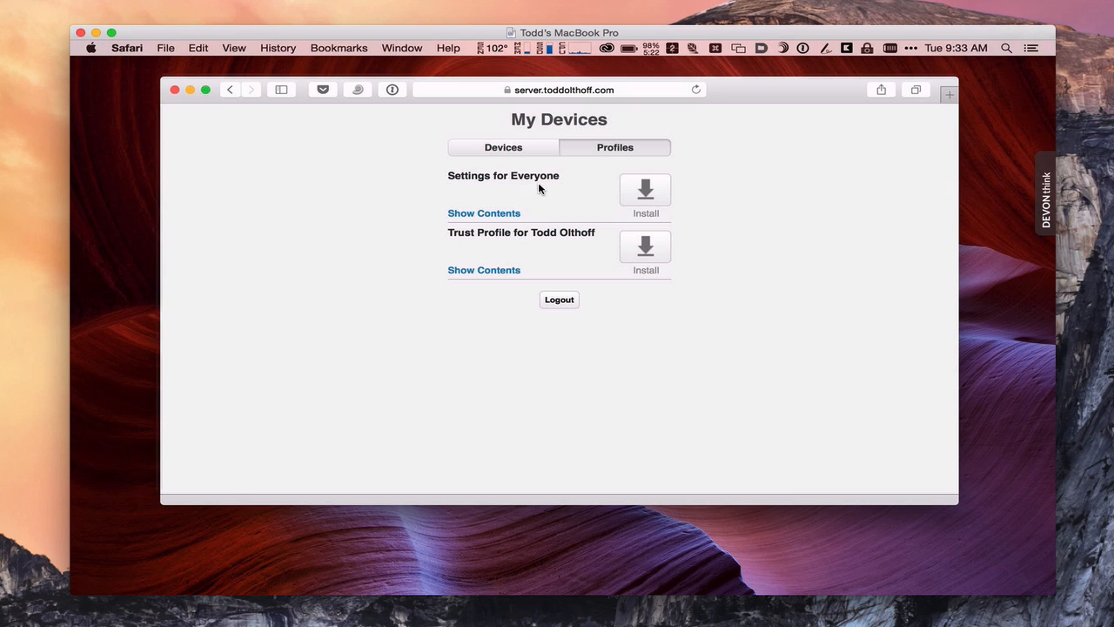
click(484, 212)
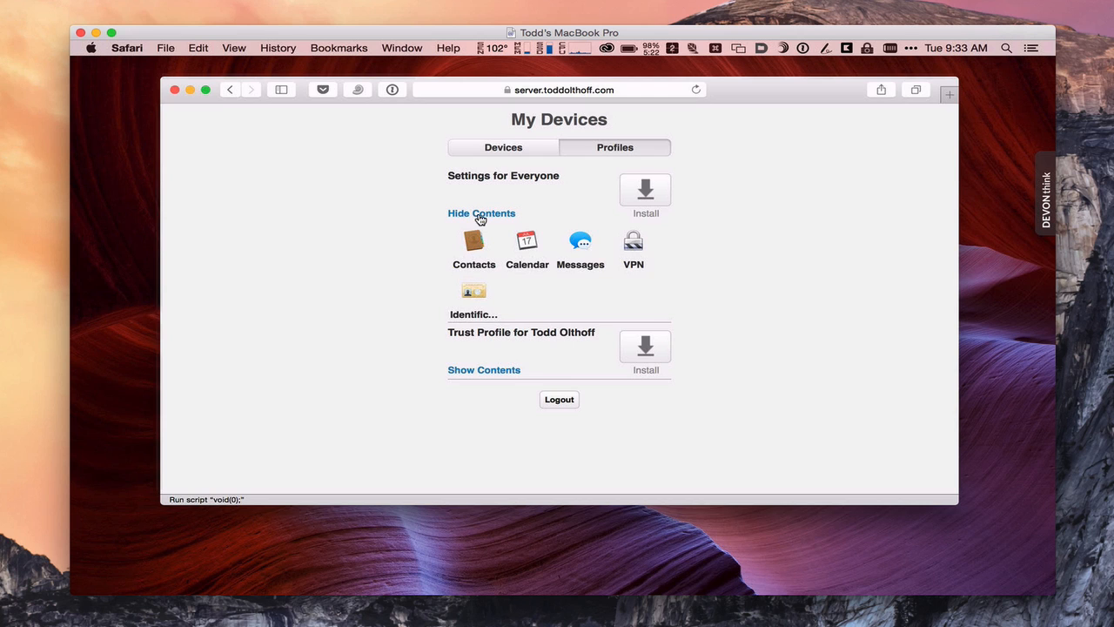
mouse_move(474, 281)
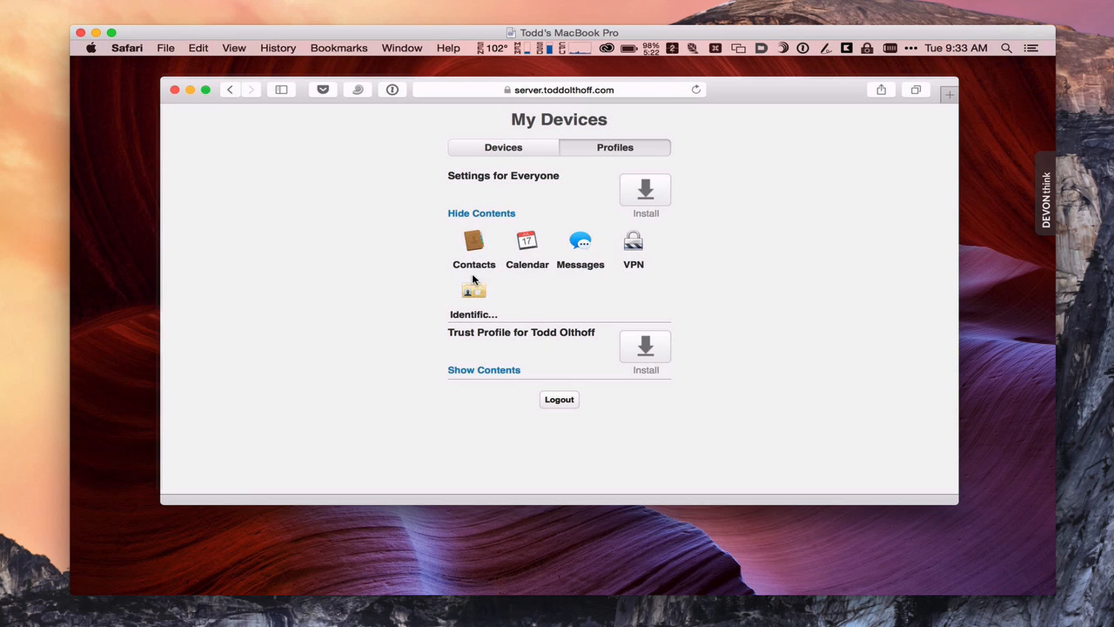
mouse_move(637, 272)
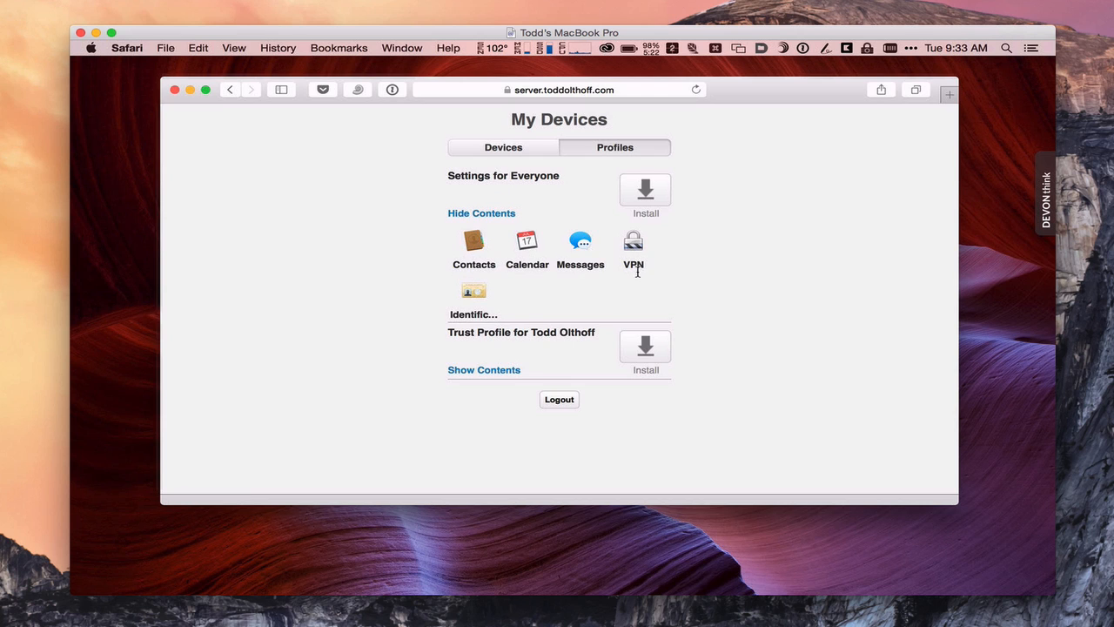
mouse_move(449, 294)
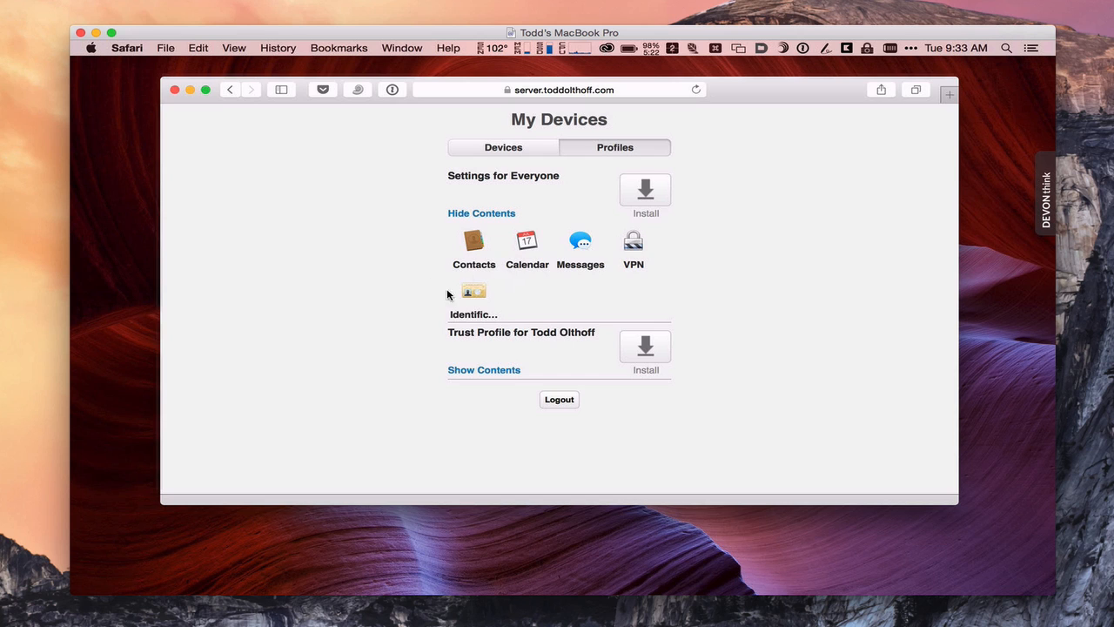
mouse_move(494, 266)
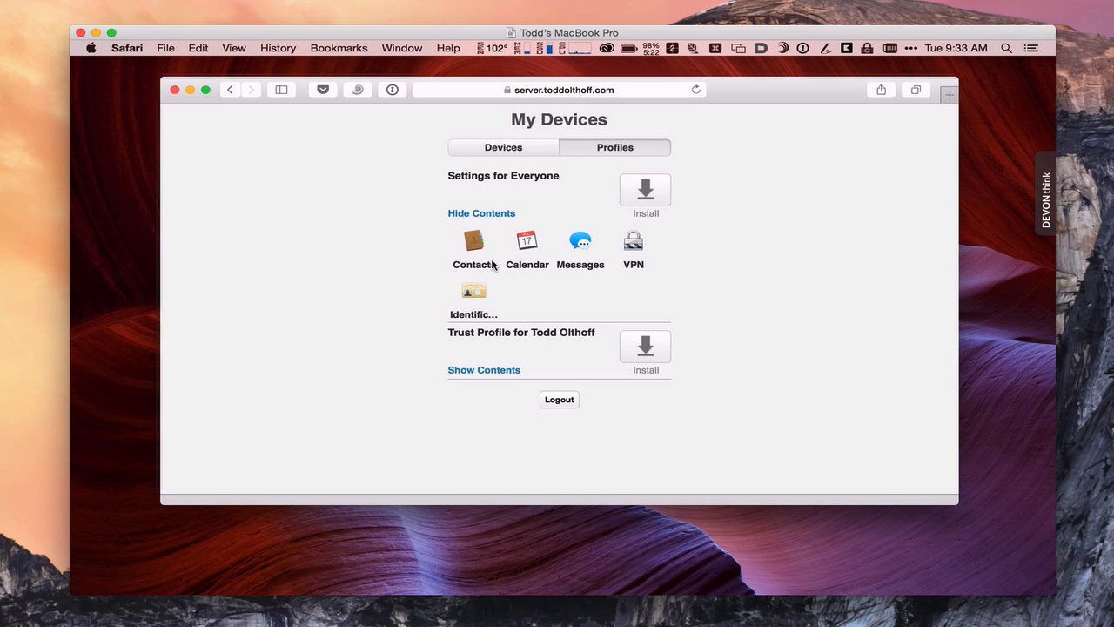
mouse_move(571, 237)
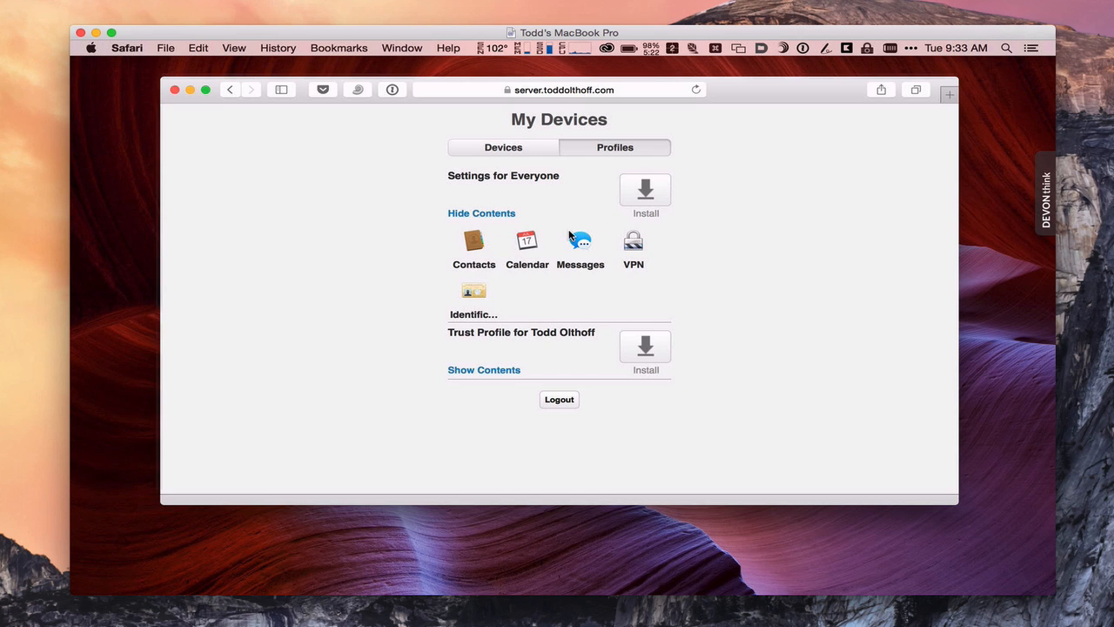
mouse_move(480, 307)
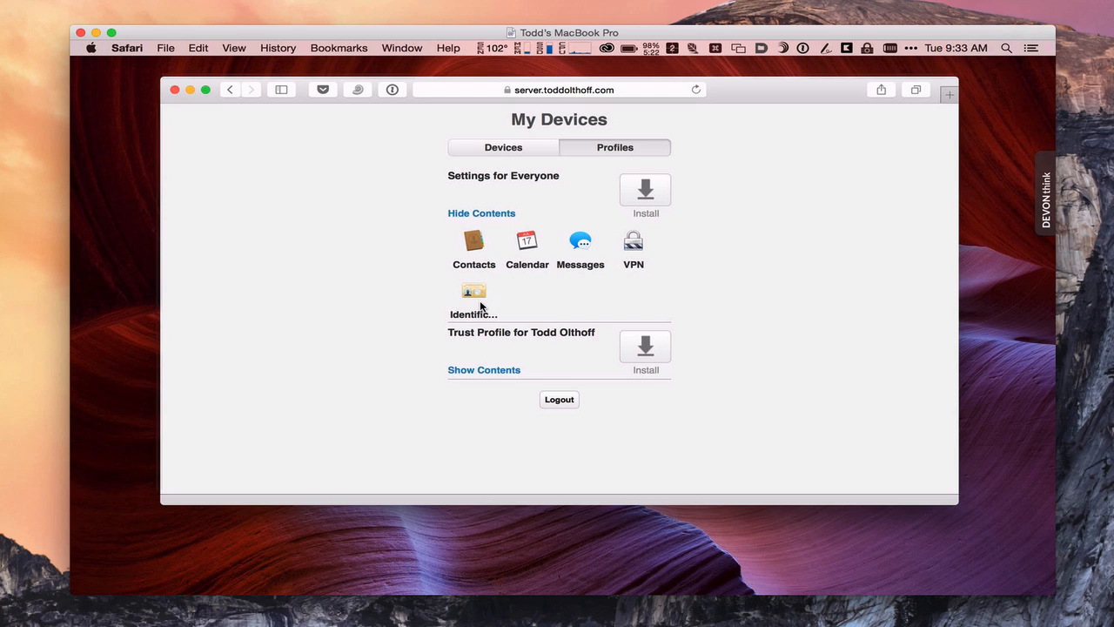
mouse_move(435, 240)
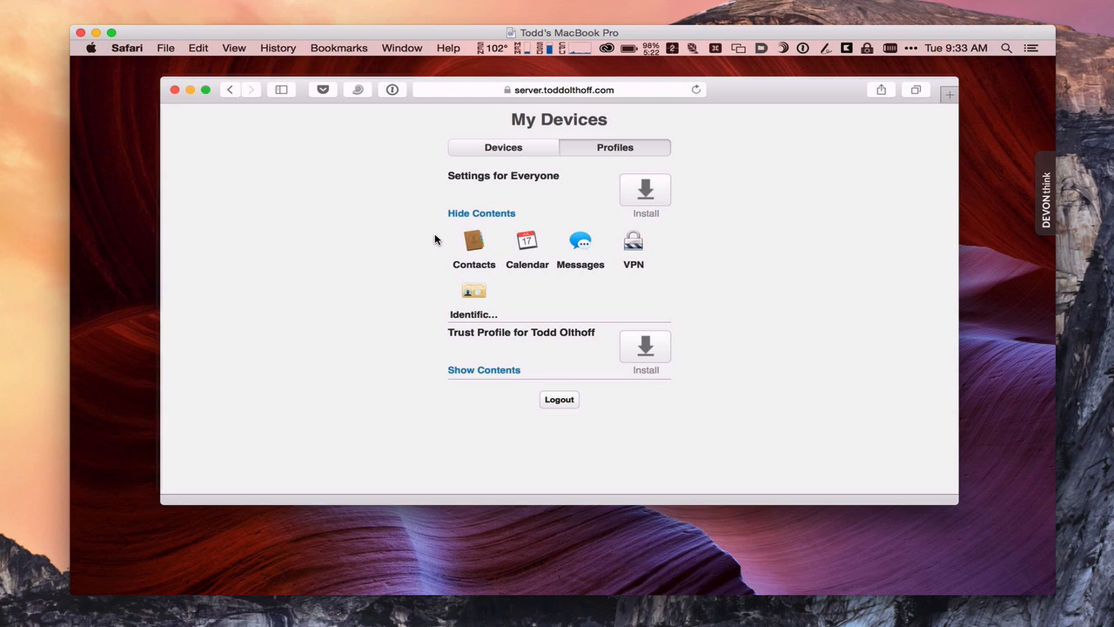
mouse_move(665, 255)
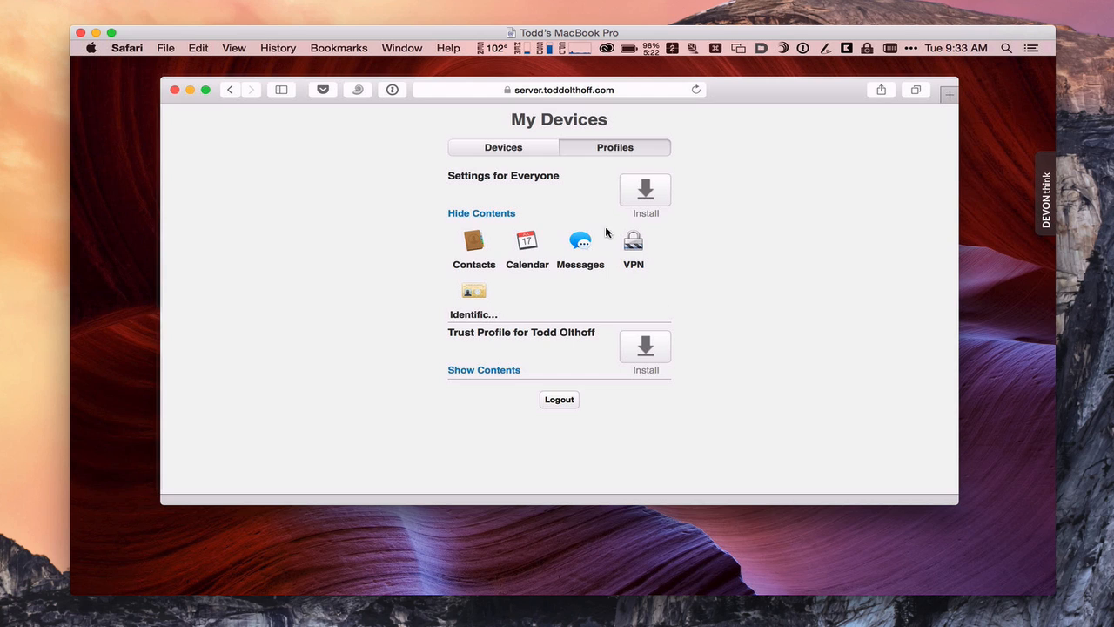
mouse_move(412, 280)
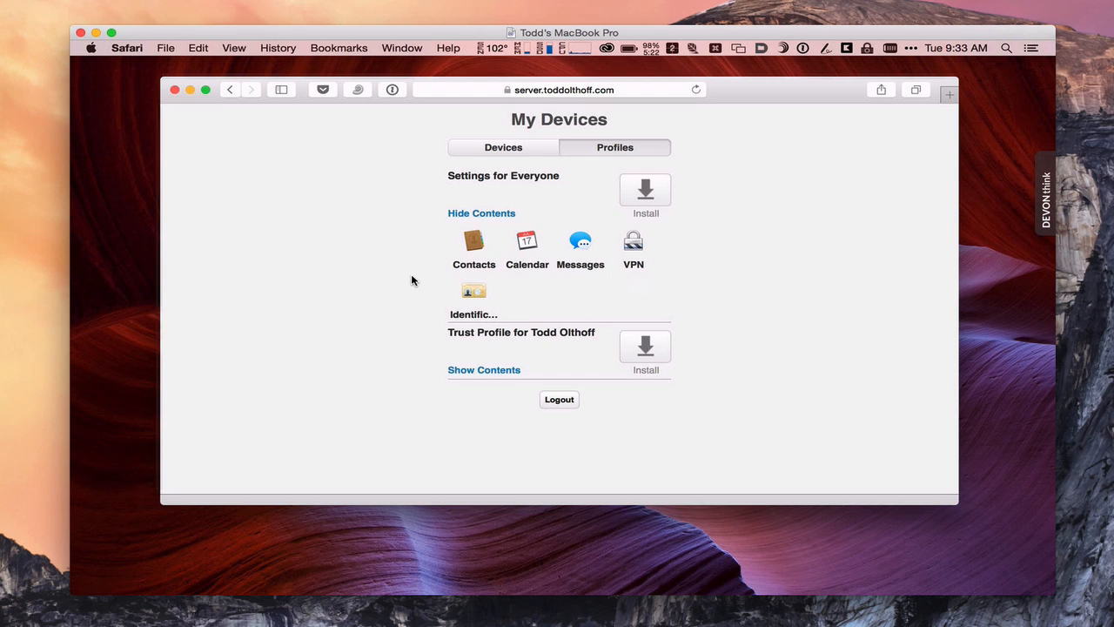
mouse_move(518, 174)
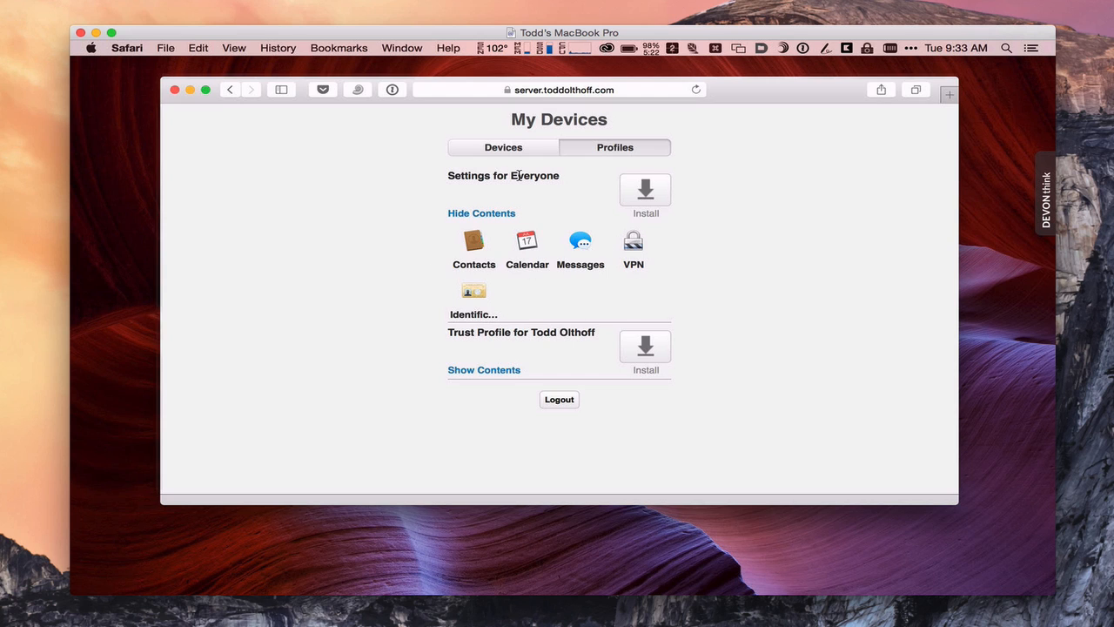
mouse_move(518, 337)
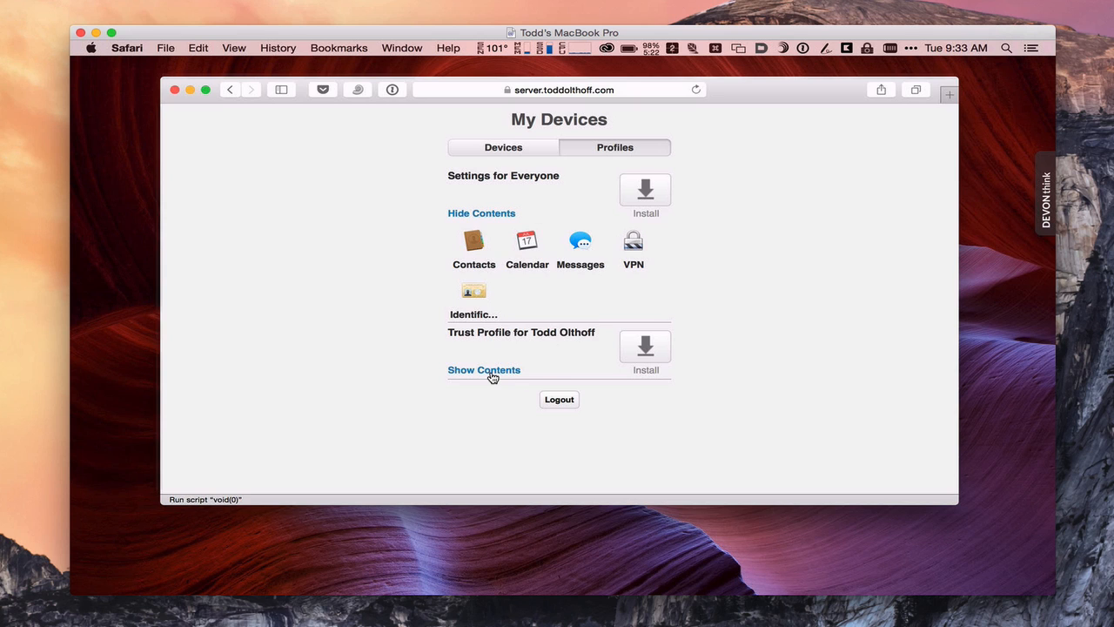
Expand the Trust Profile for Todd Olthoff to show its Certificate payload
click(483, 369)
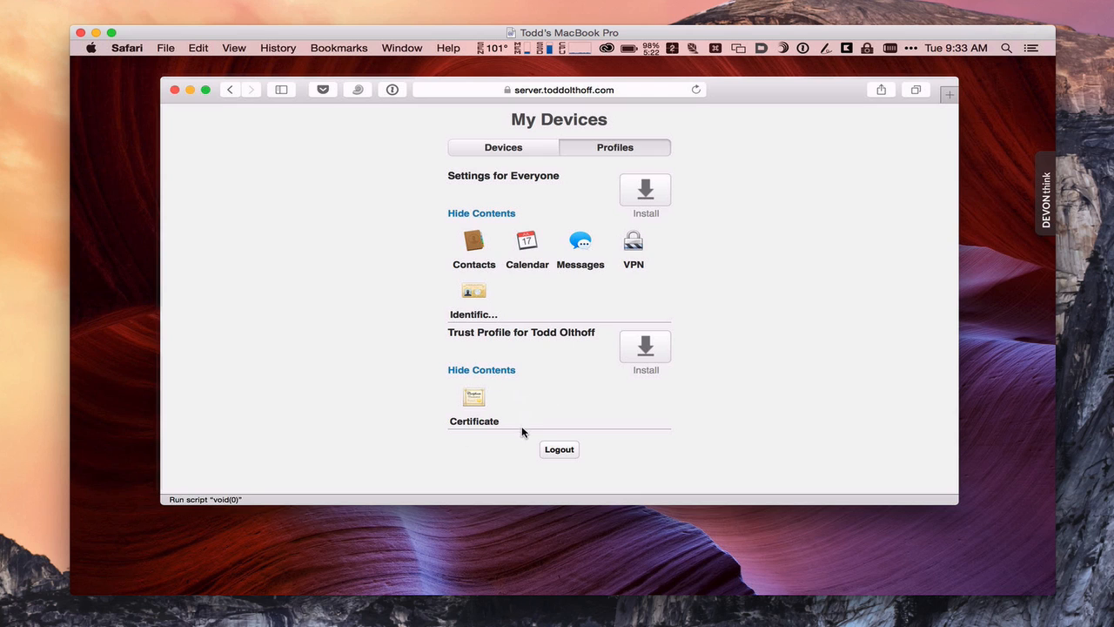
mouse_move(477, 442)
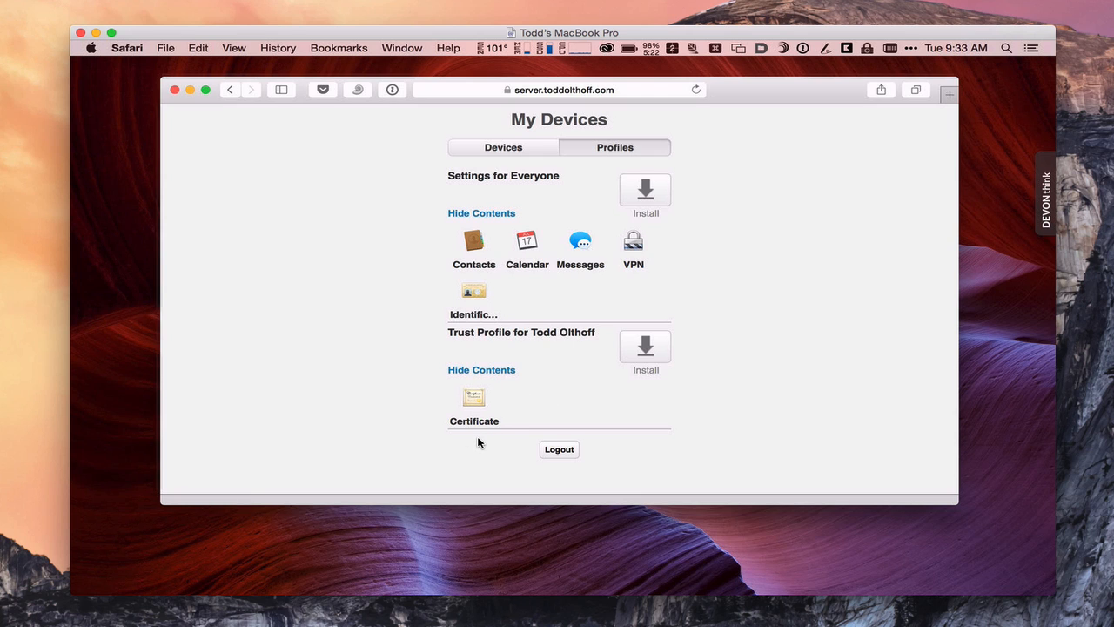
mouse_move(644, 346)
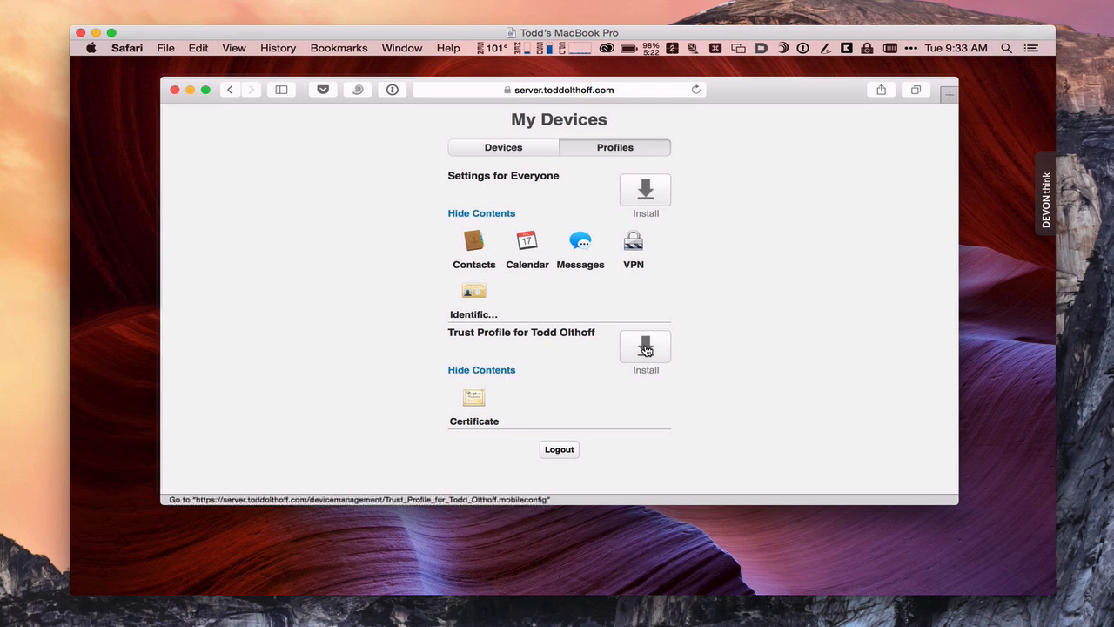
mouse_move(644, 346)
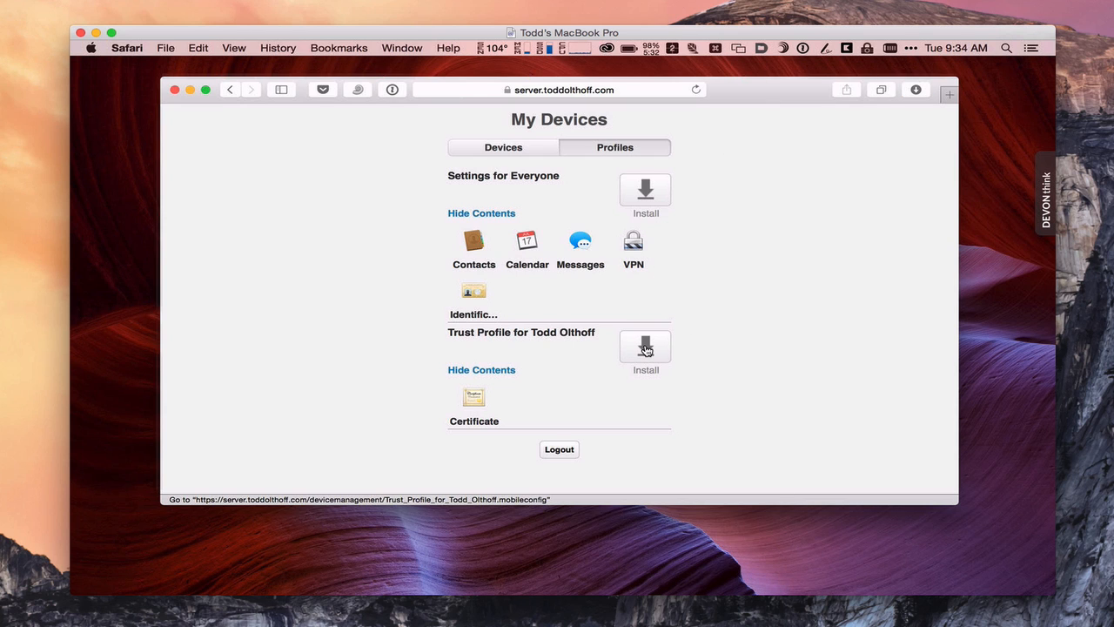
mouse_move(630, 225)
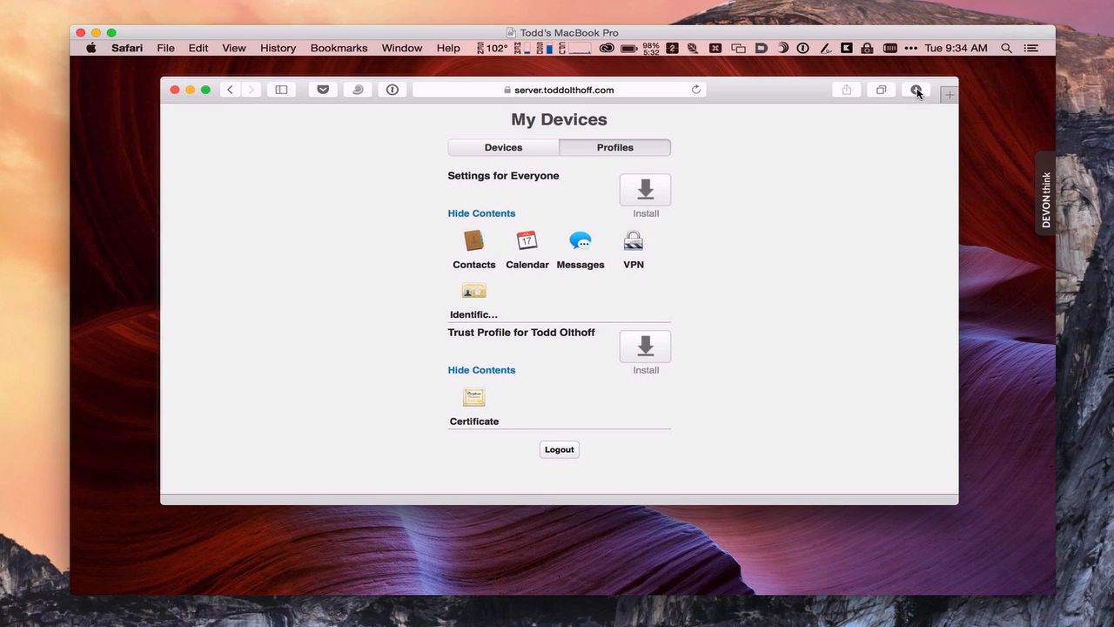
Open the downloaded Trust Profile from Safari's Downloads into System Preferences' Profiles
click(915, 89)
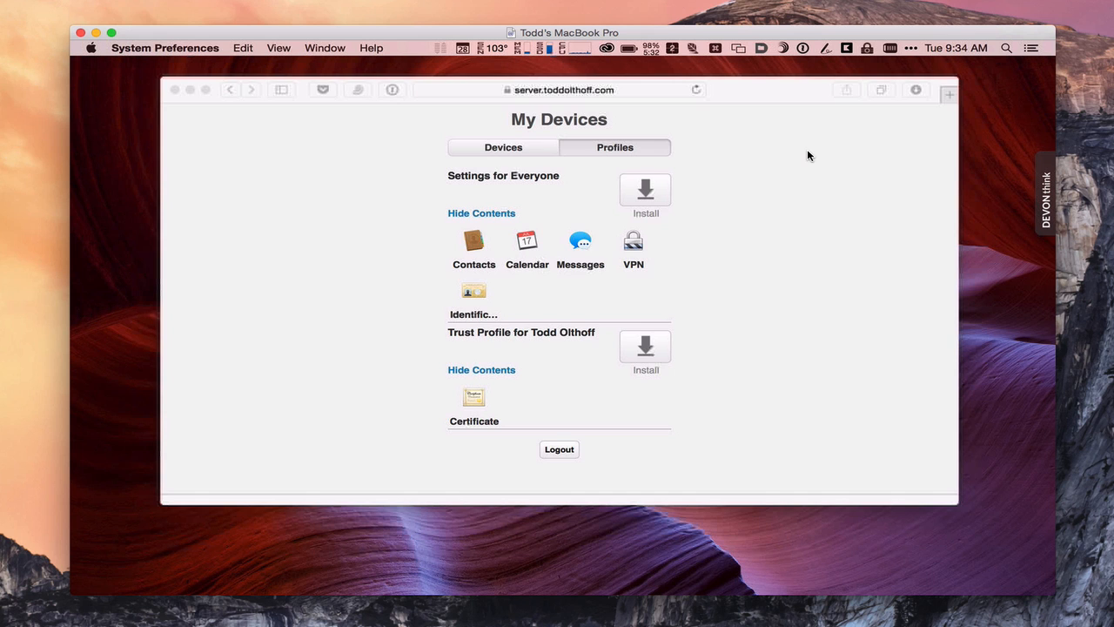
click(644, 347)
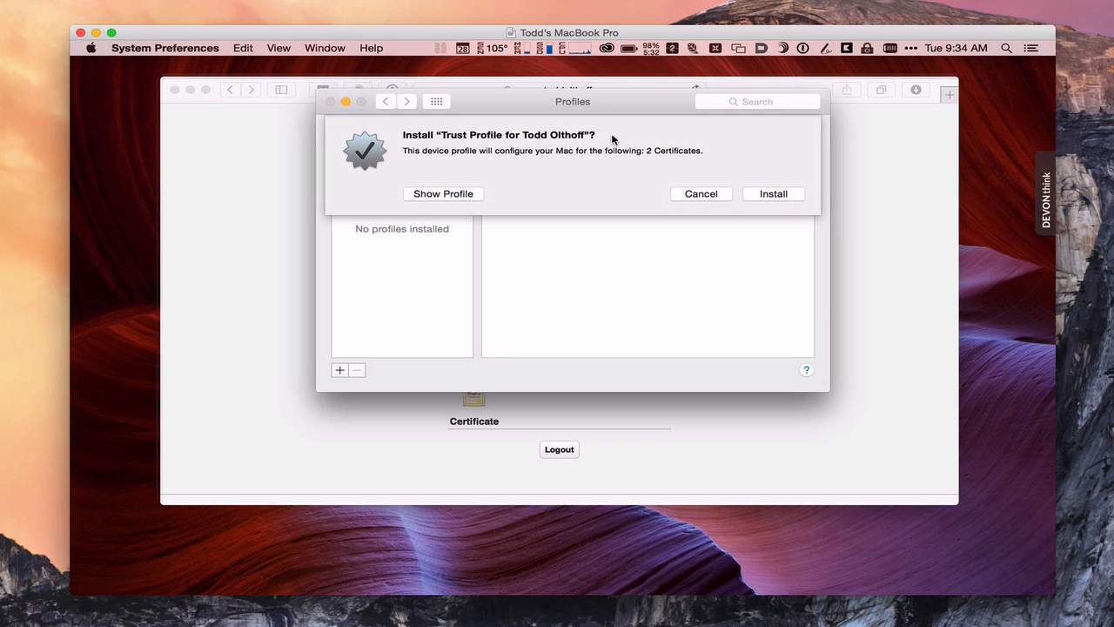
mouse_move(642, 167)
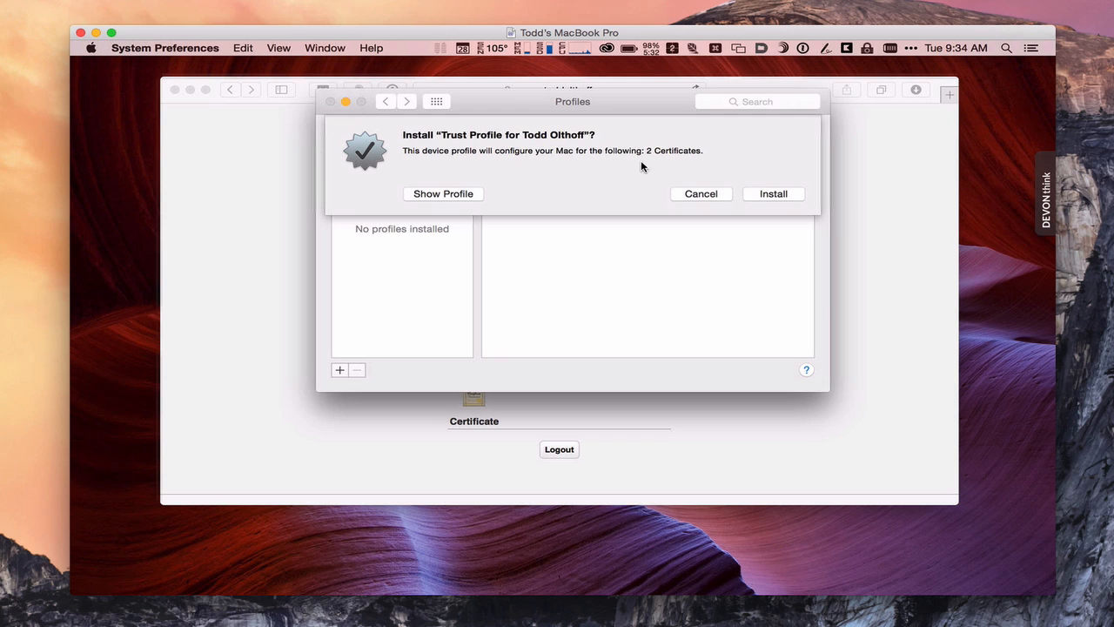
mouse_move(536, 203)
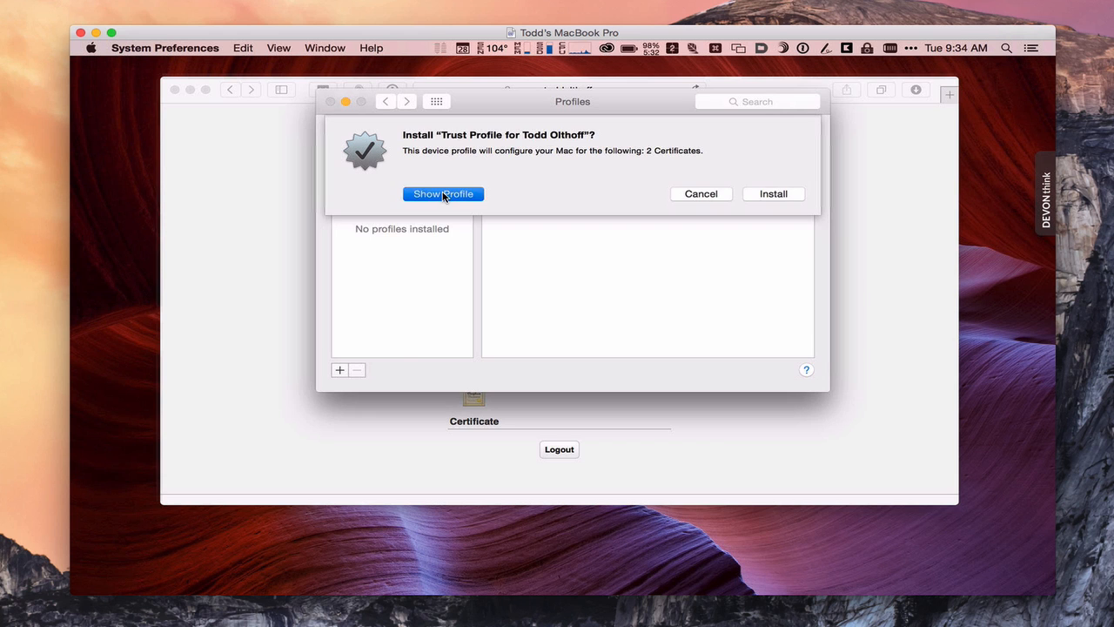
Show the Trust Profile's details and scroll through its two root certificates
click(442, 193)
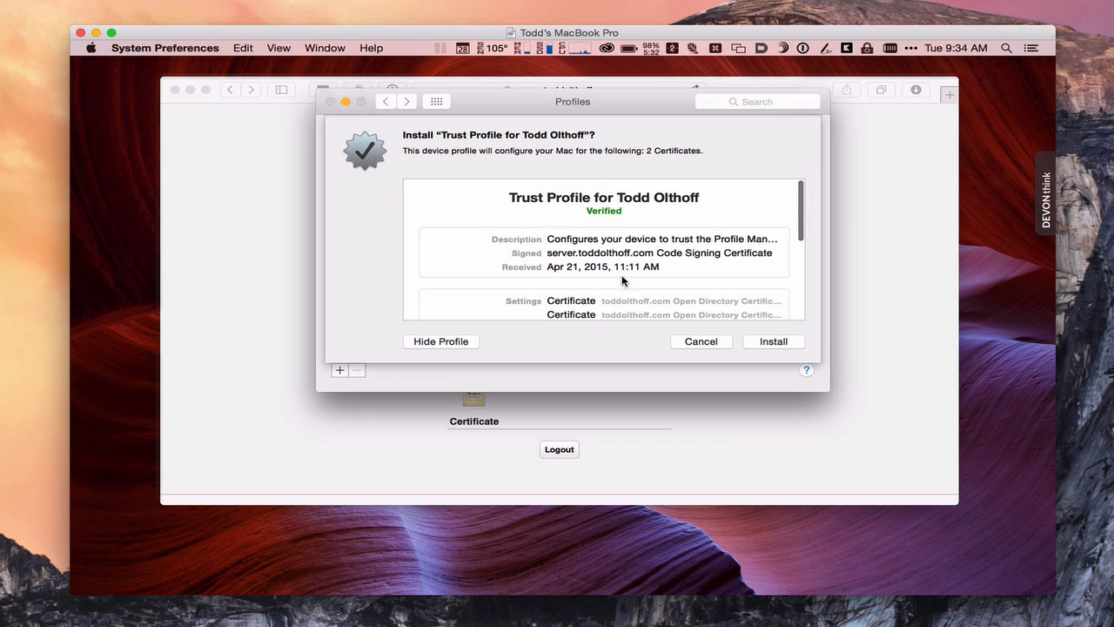
scroll(down, 3)
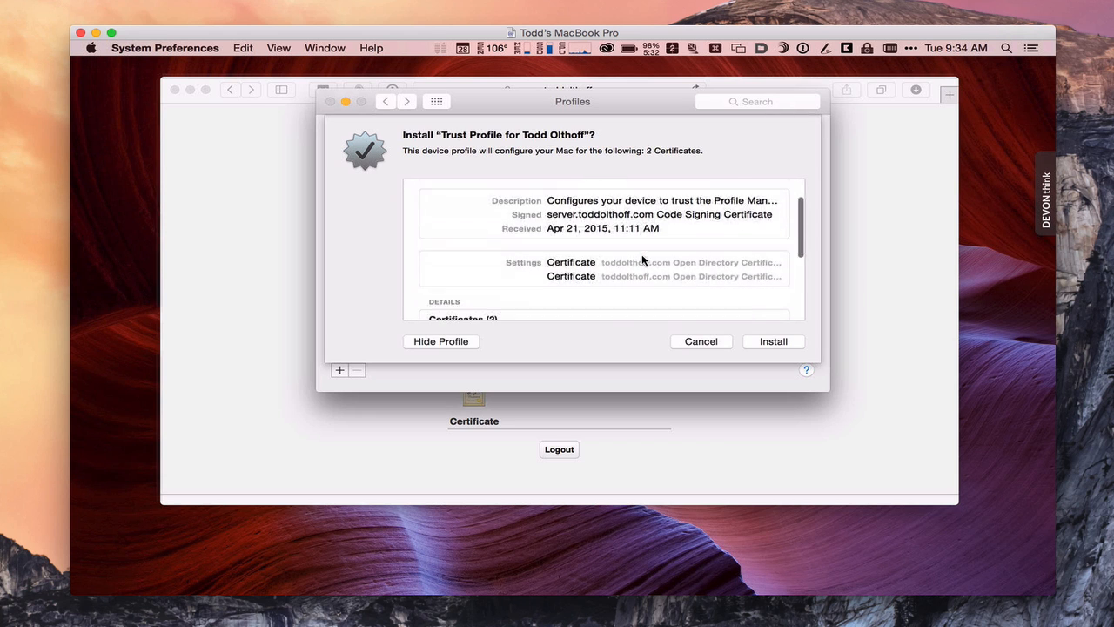
scroll(down, 3)
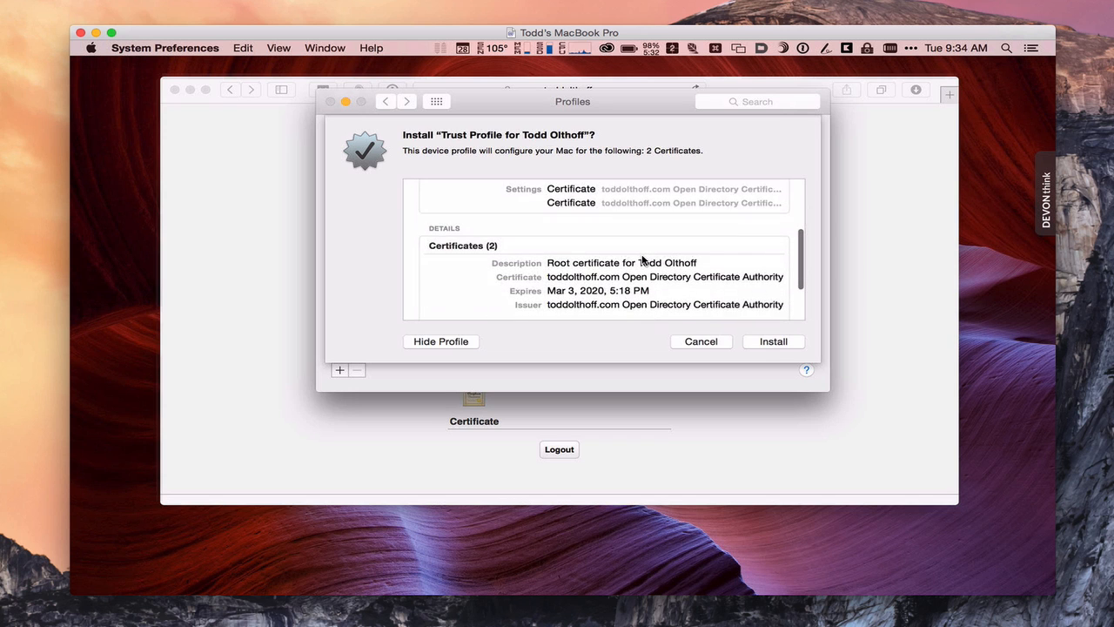
scroll(down, 3)
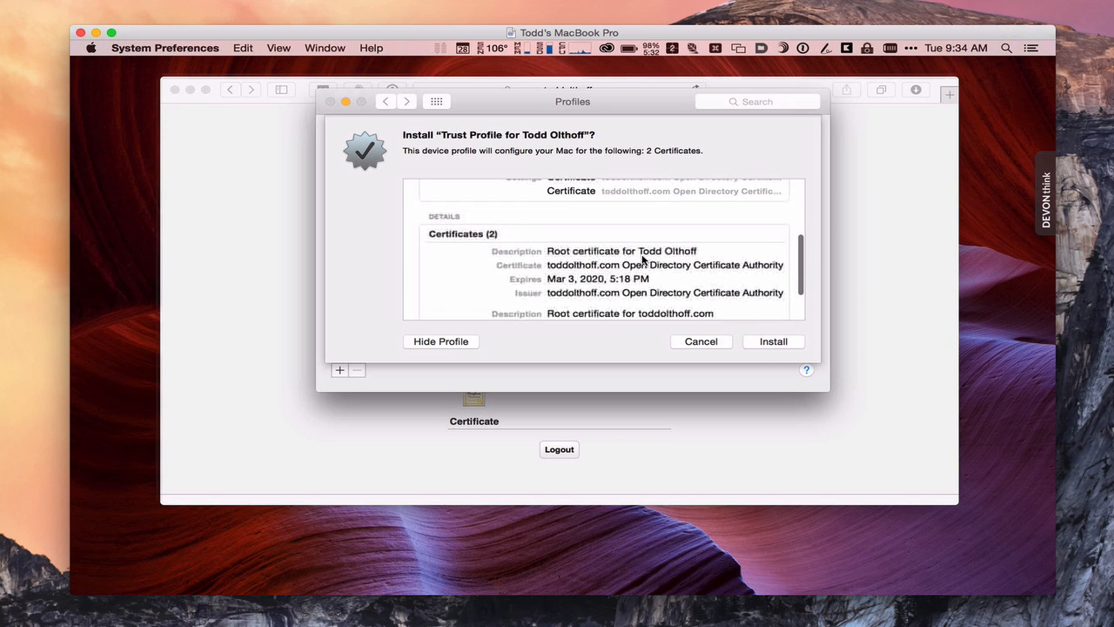
scroll(down, 3)
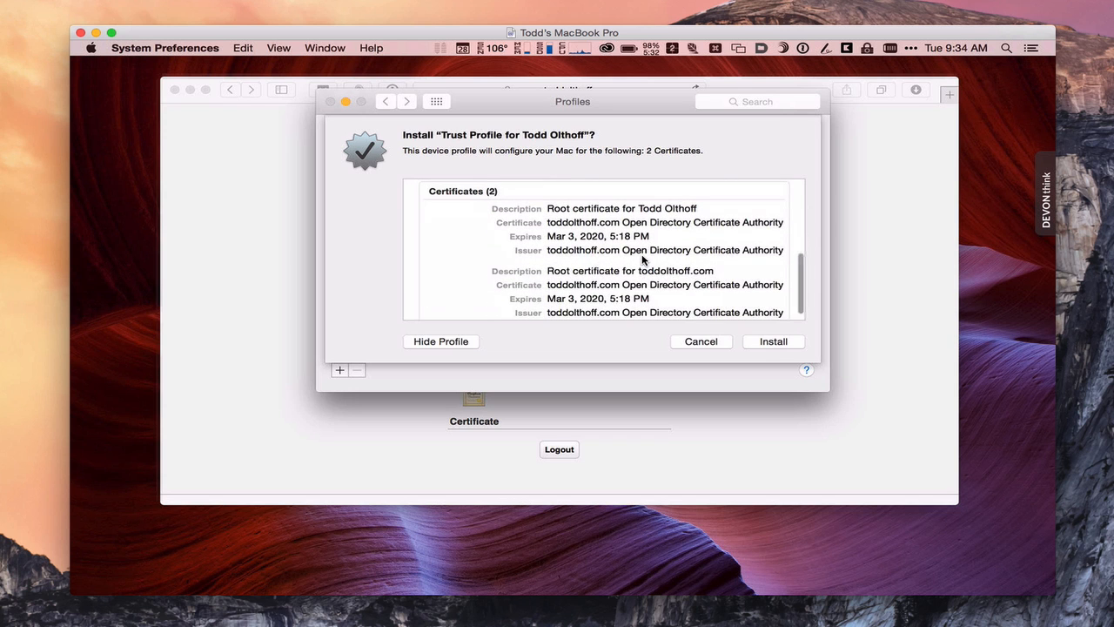
scroll(down, 3)
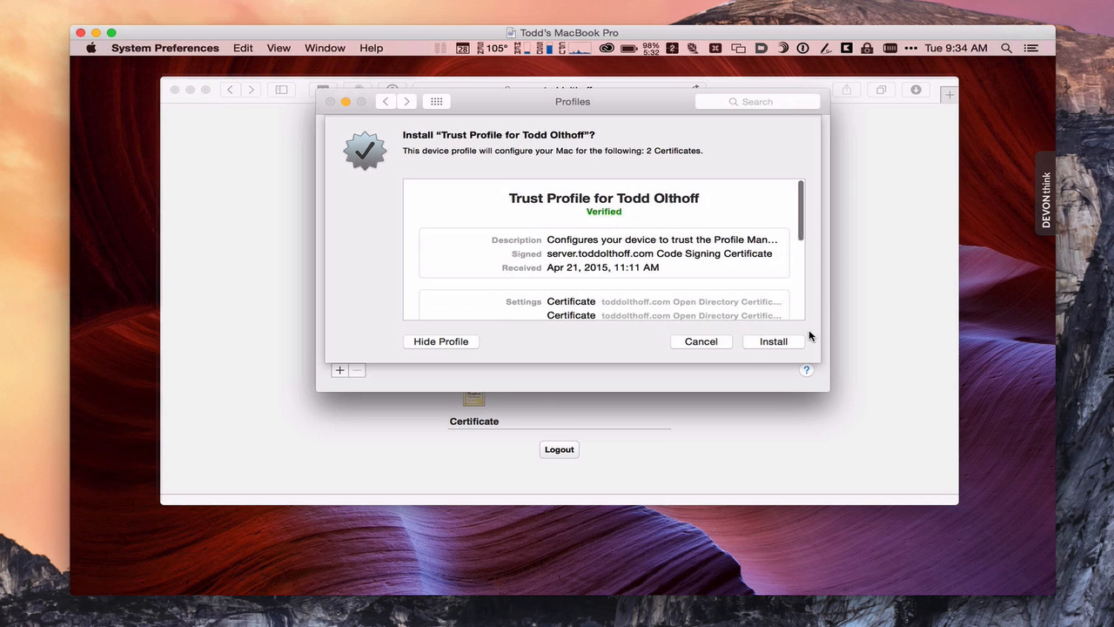
Install the Trust Profile, authorizing with the administrator password
click(772, 341)
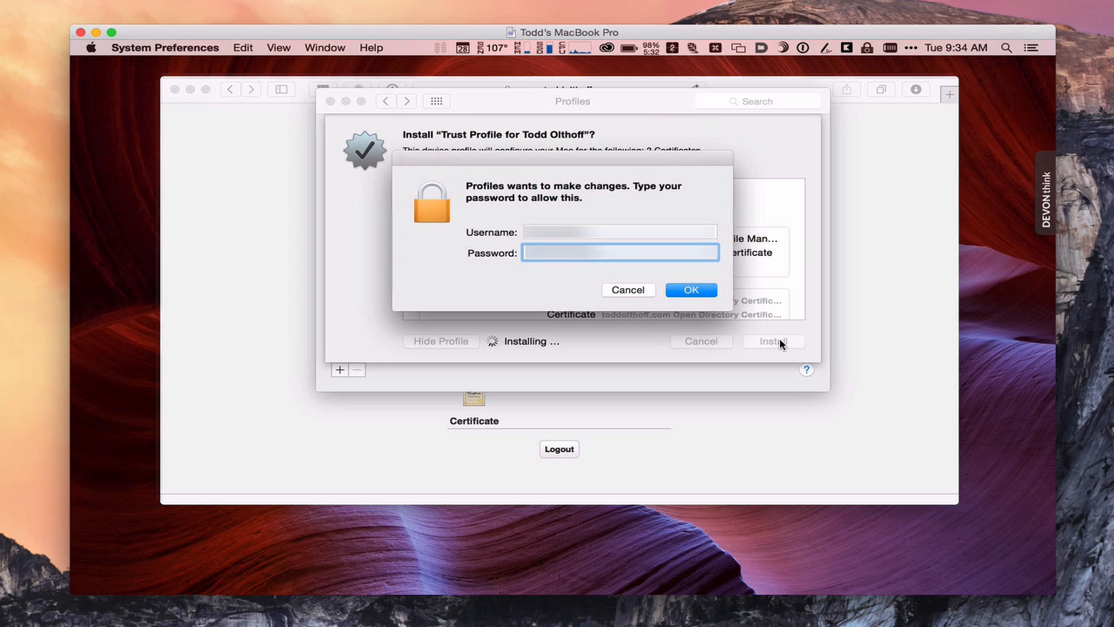
click(690, 289)
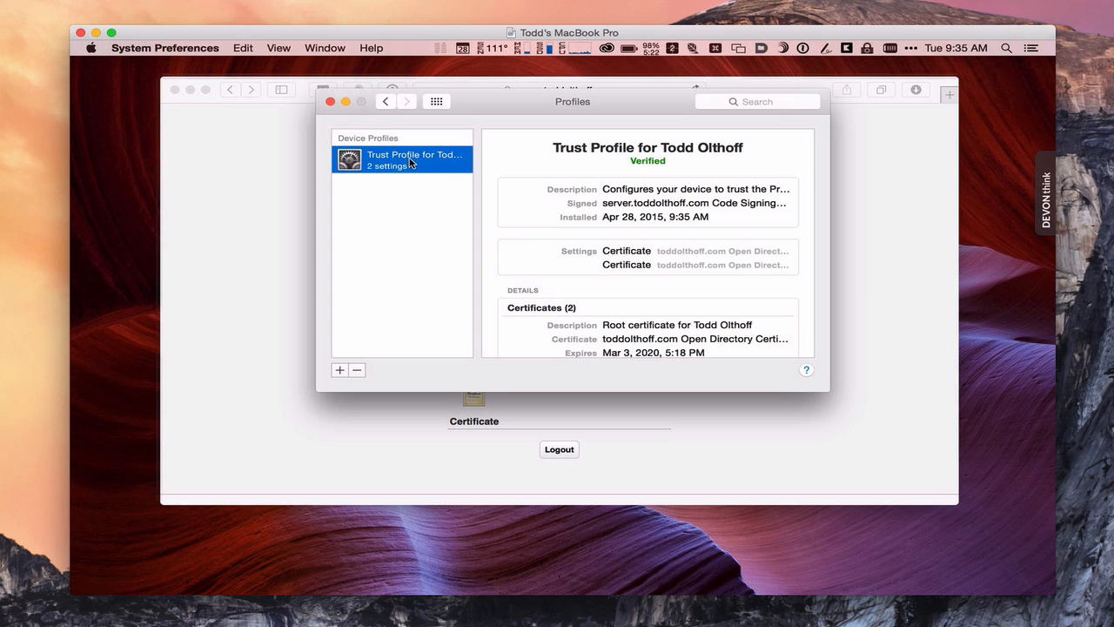
mouse_move(646, 219)
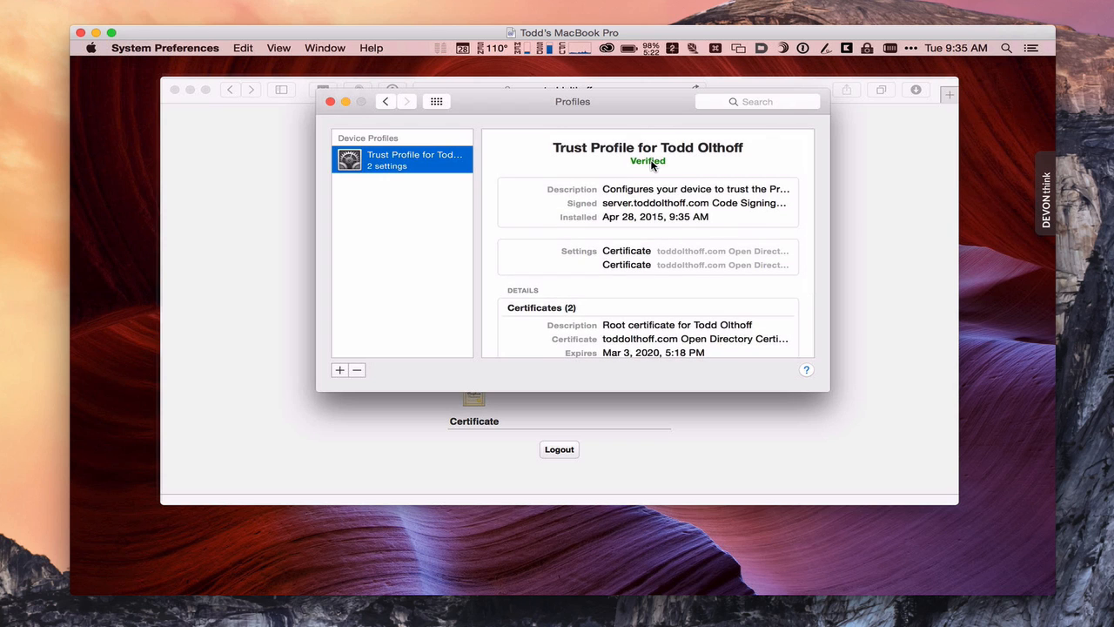
mouse_move(581, 170)
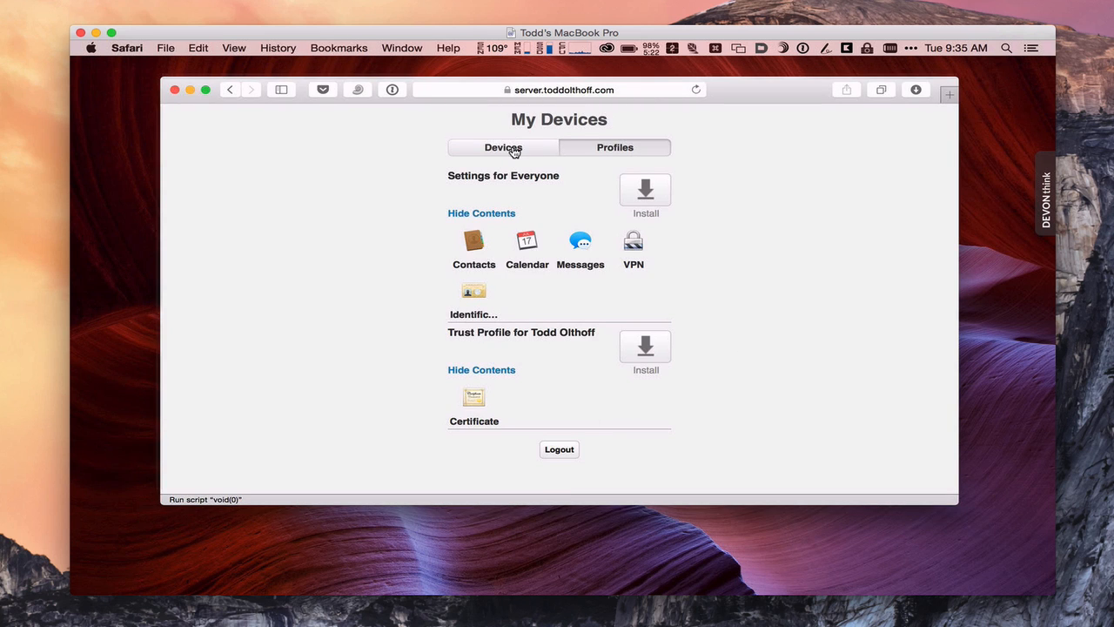
Enroll this Mac from the portal's Devices page and open the downloaded Remote Management profile
click(503, 146)
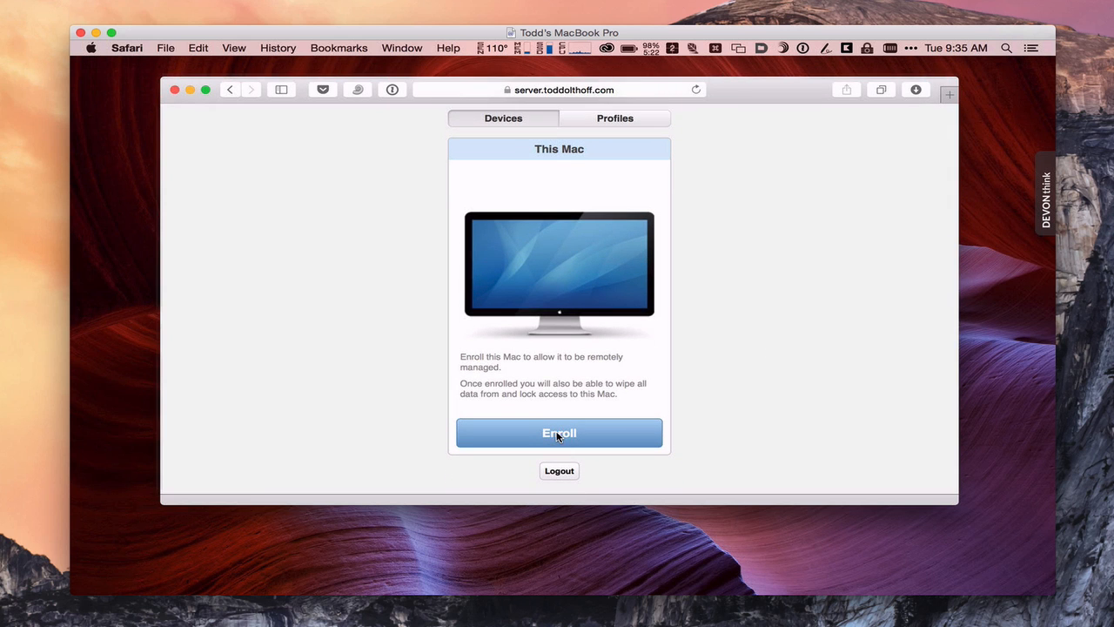
click(559, 431)
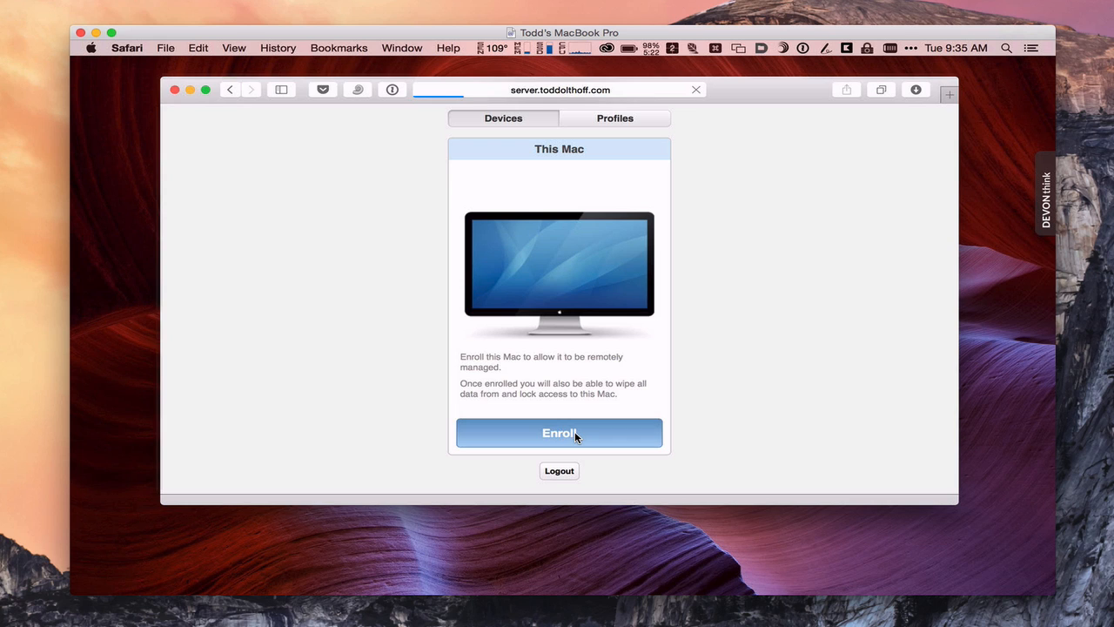
mouse_move(693, 414)
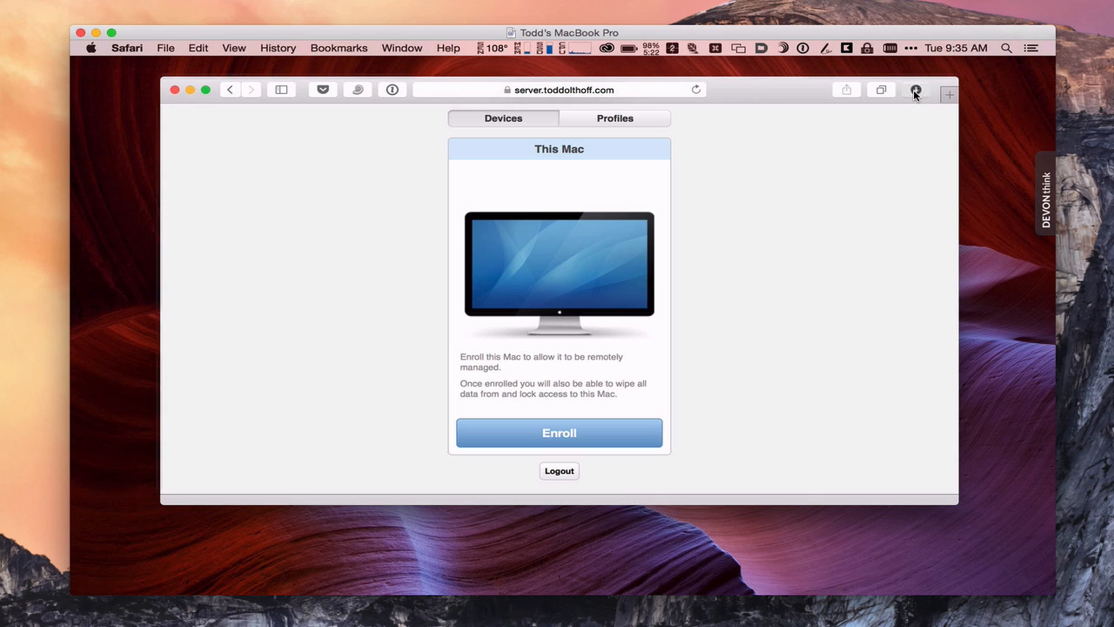
click(915, 91)
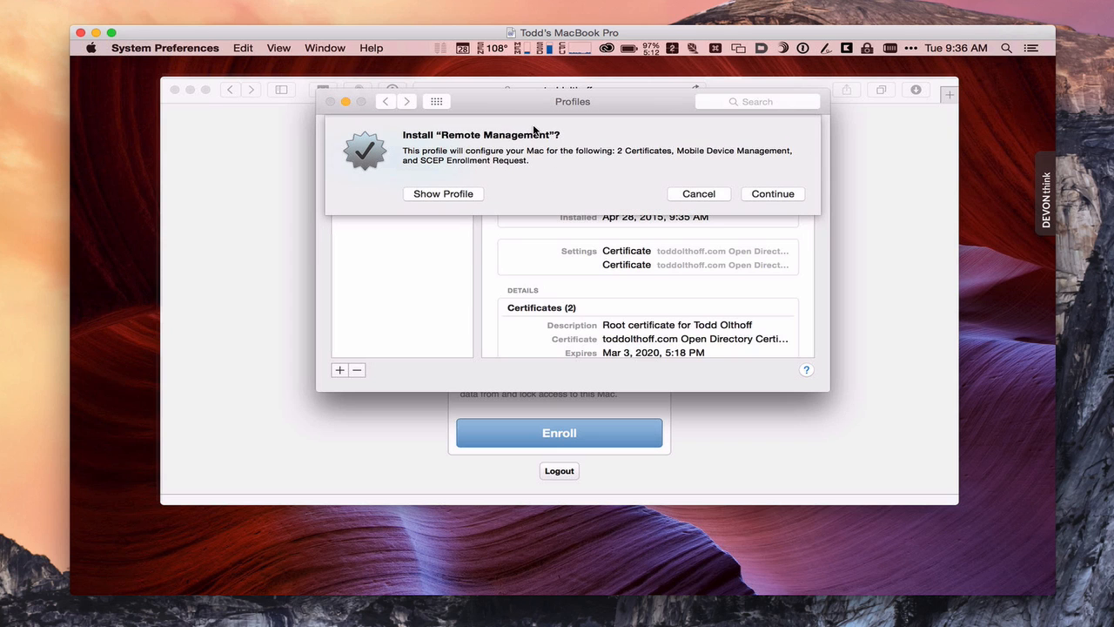
Show the Remote Management profile's full details and scroll through its certificates and management rights
click(442, 193)
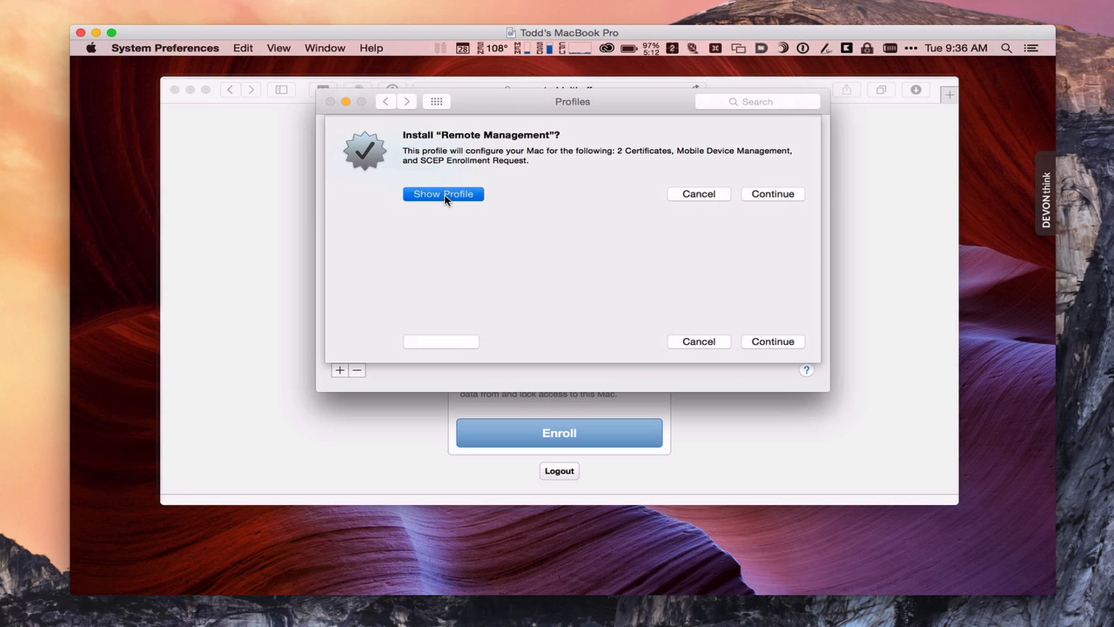
click(442, 193)
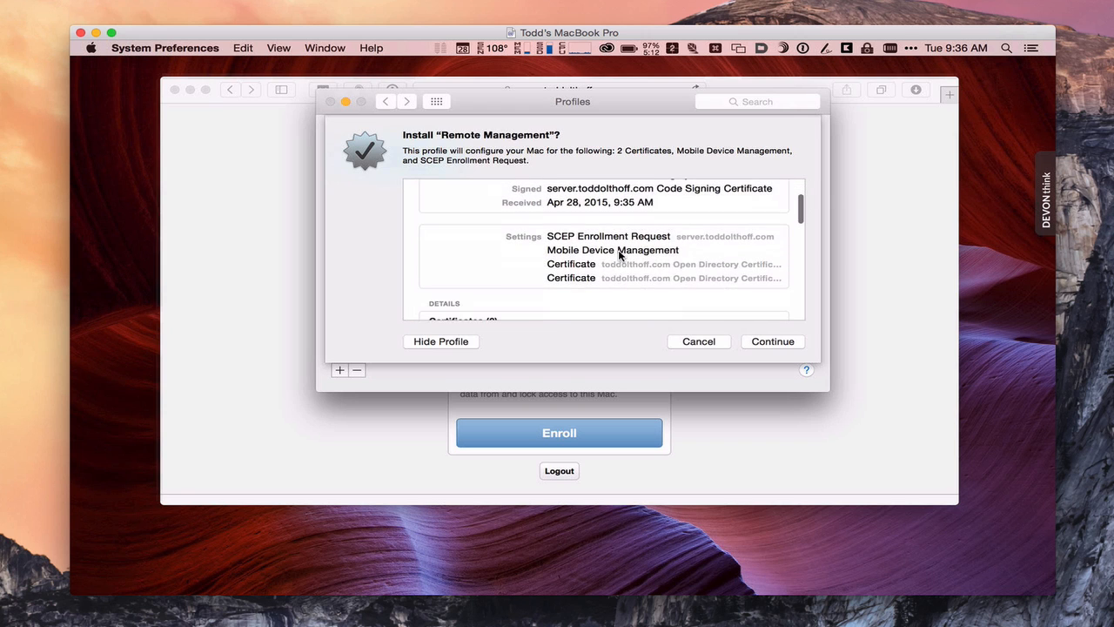
mouse_move(589, 247)
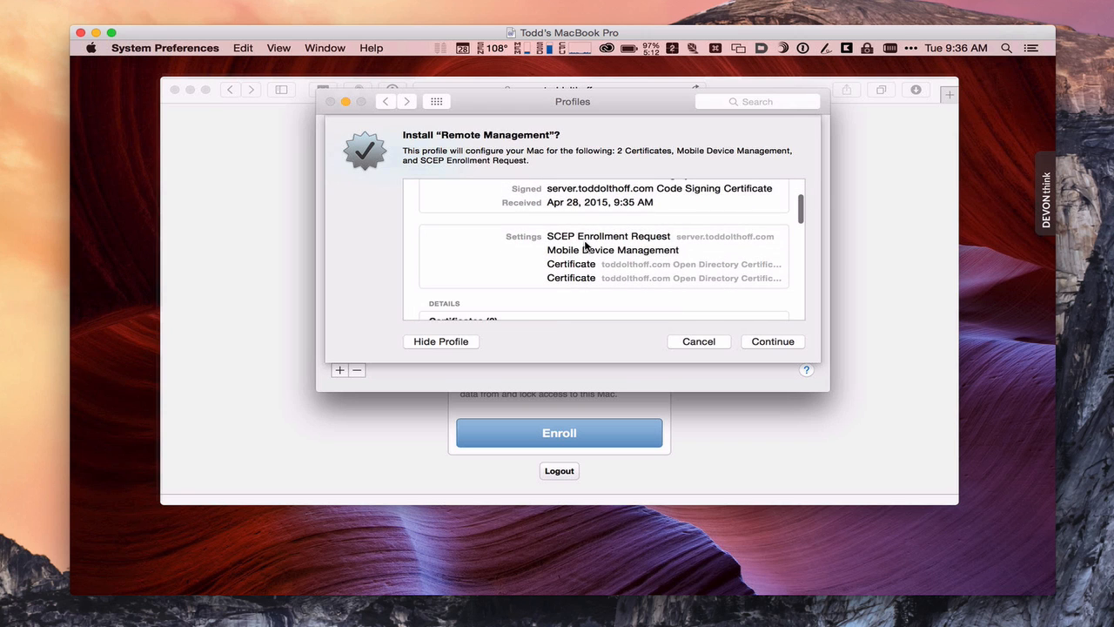
mouse_move(700, 254)
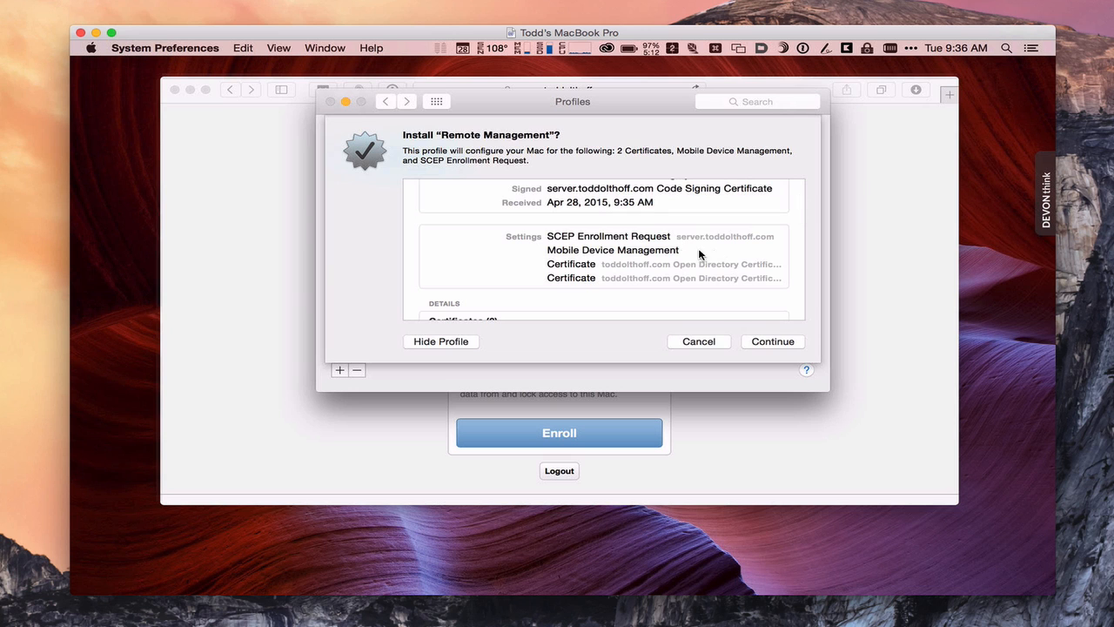
scroll(down, 3)
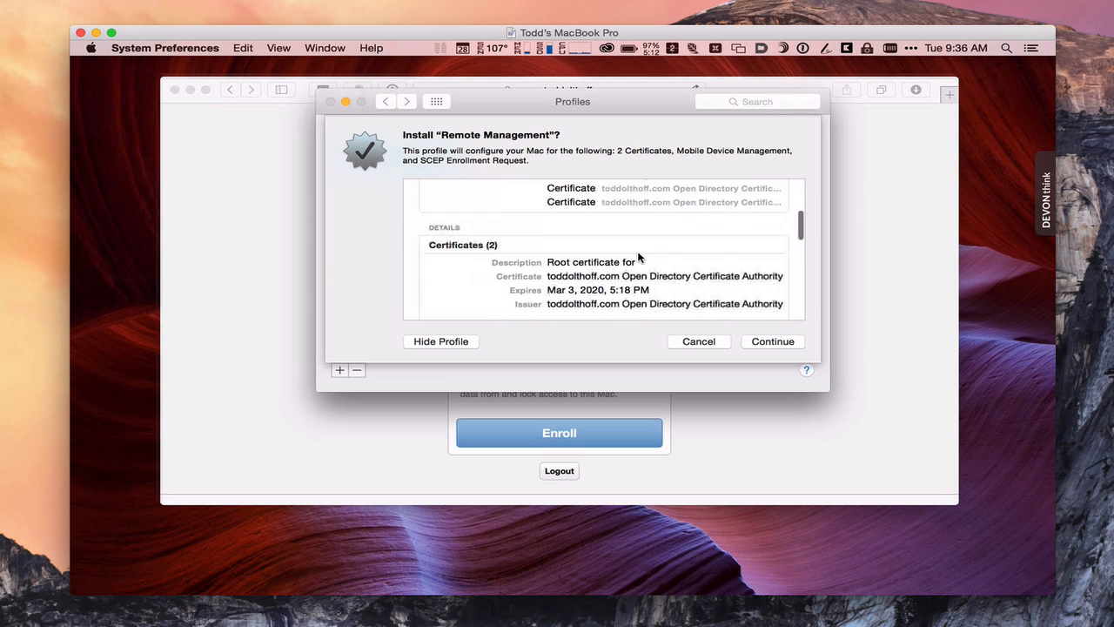
scroll(down, 3)
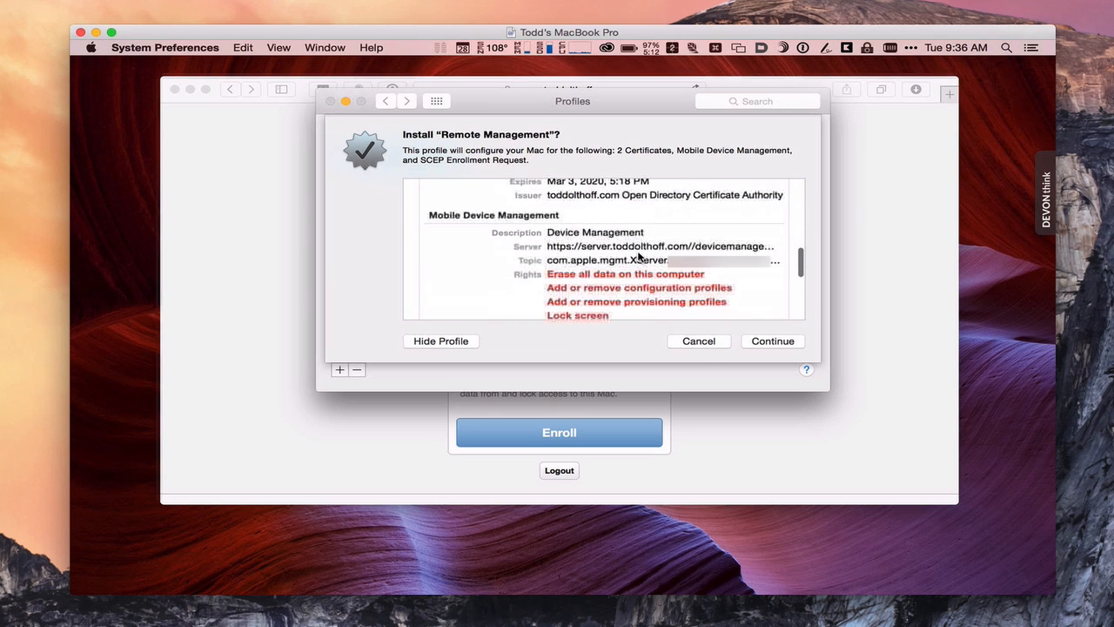
scroll(down, 3)
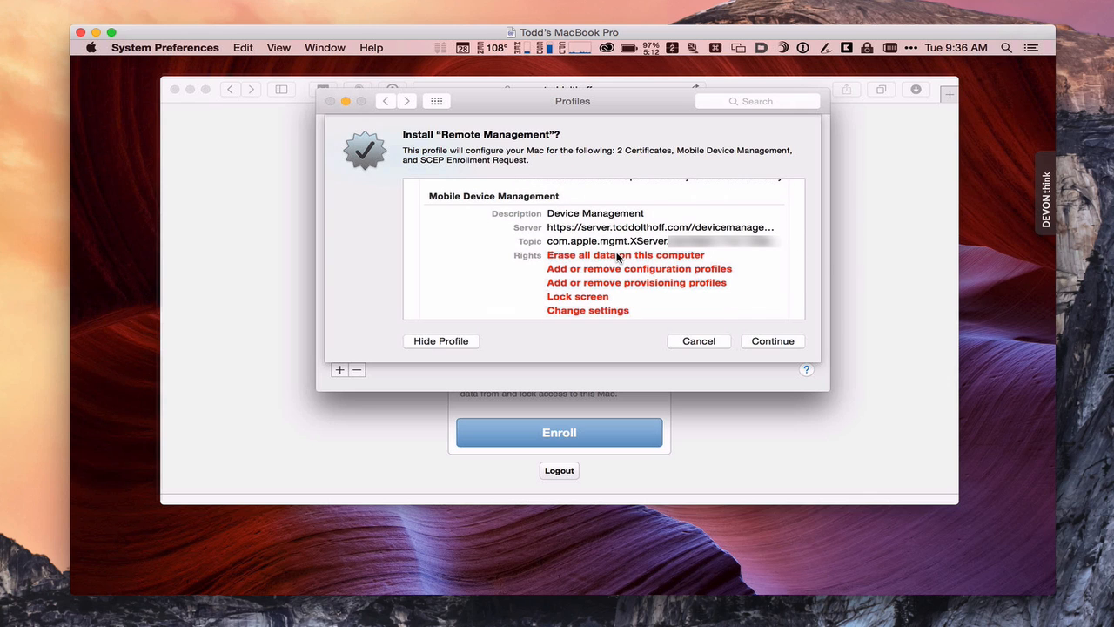
mouse_move(611, 202)
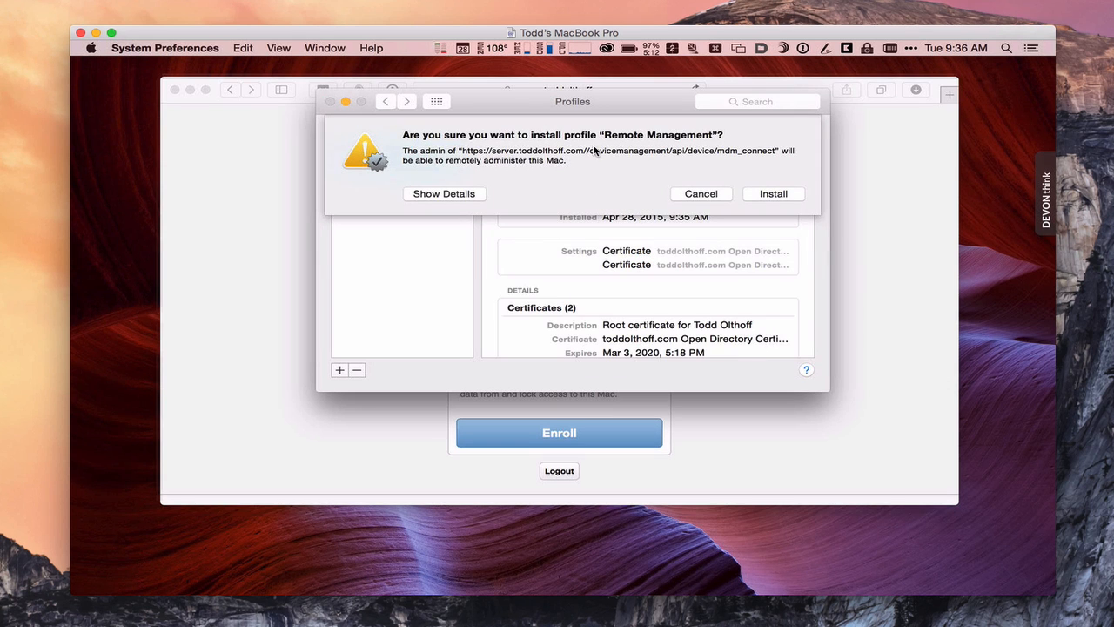
Confirm installation so Remote Management is listed verified beside the Trust Profile
click(773, 194)
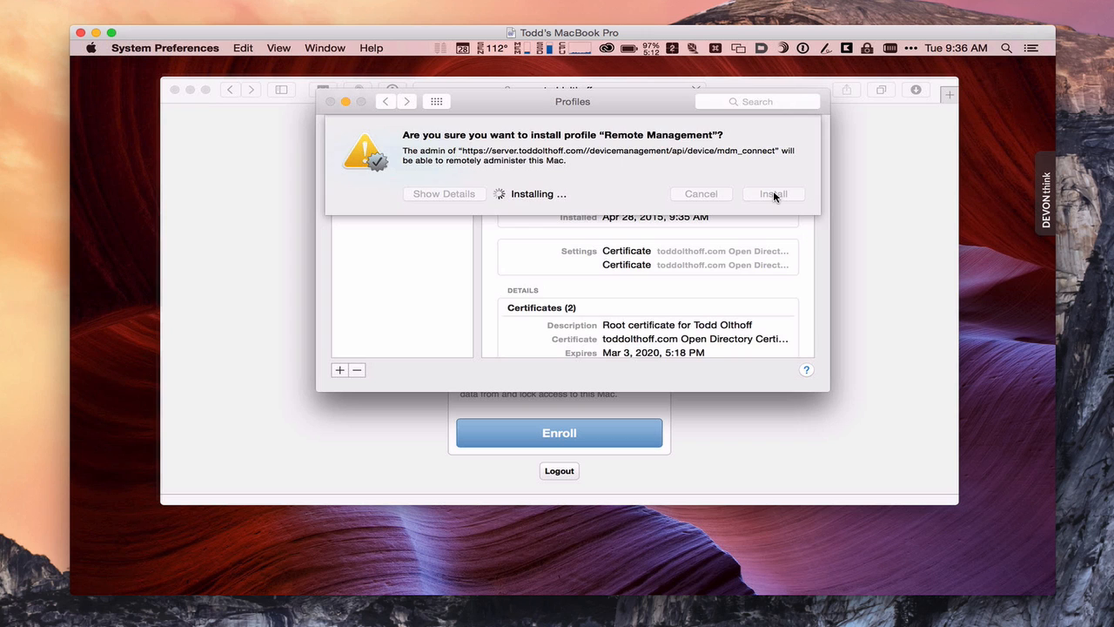
click(772, 193)
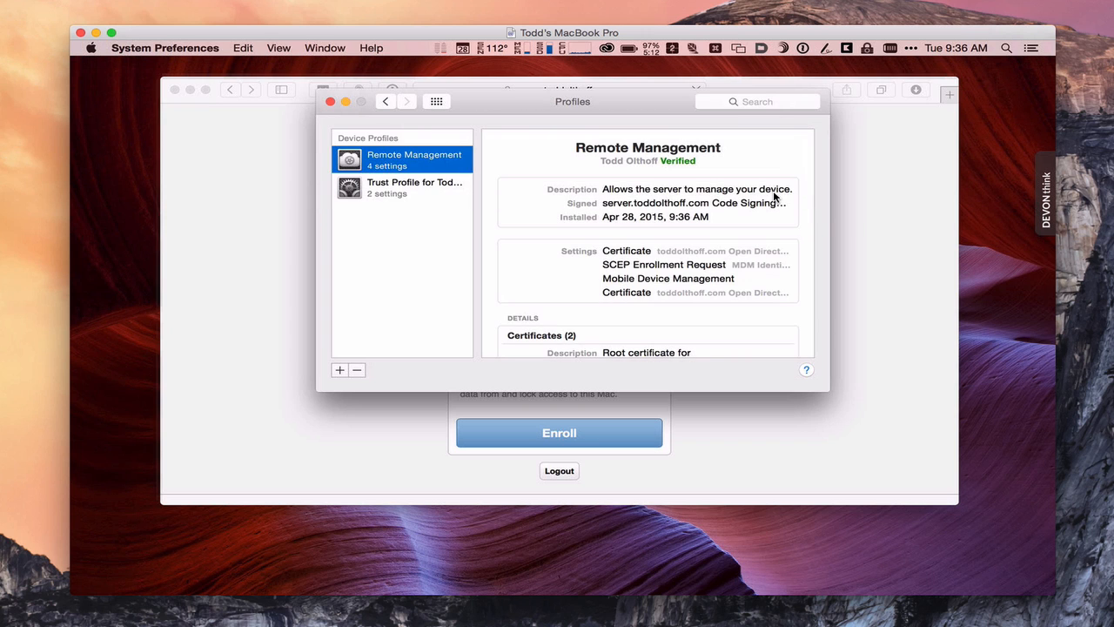
mouse_move(658, 243)
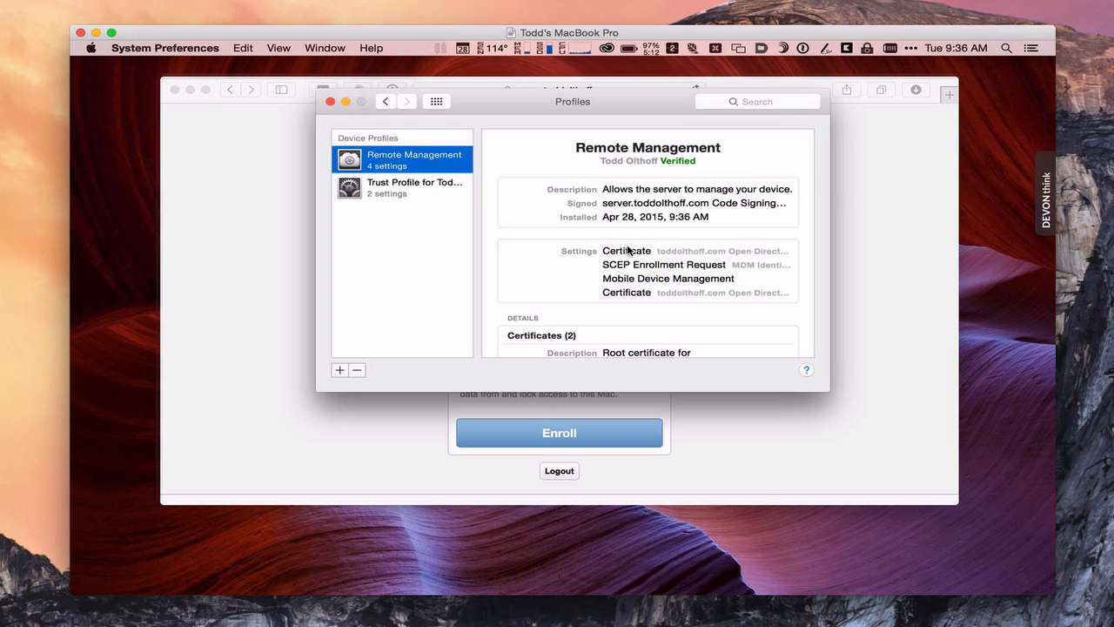
mouse_move(605, 268)
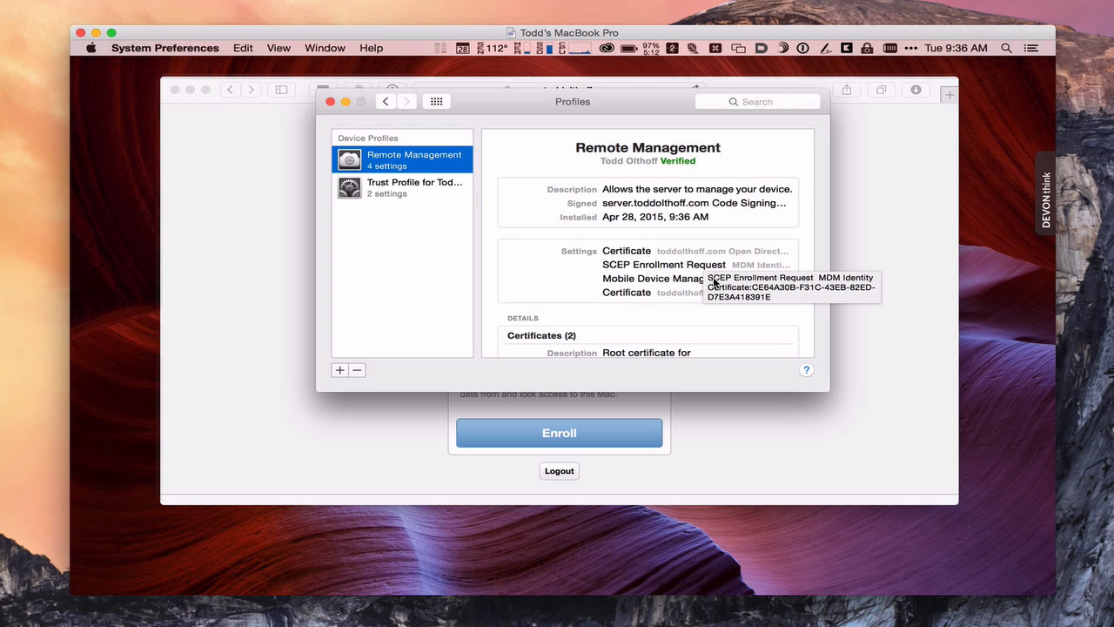
mouse_move(591, 300)
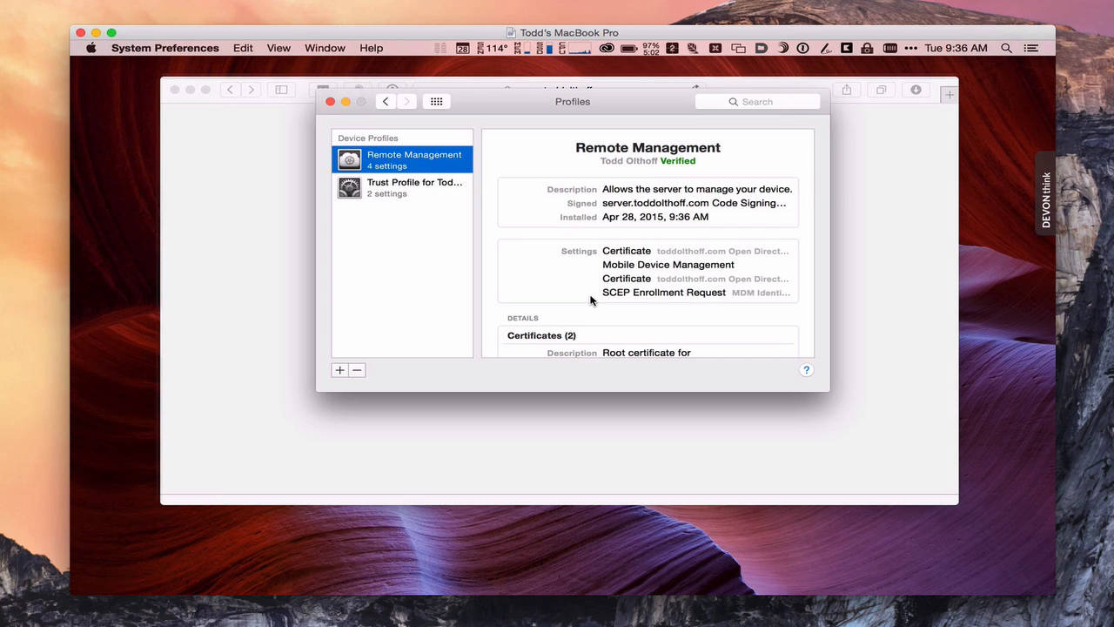
mouse_move(584, 285)
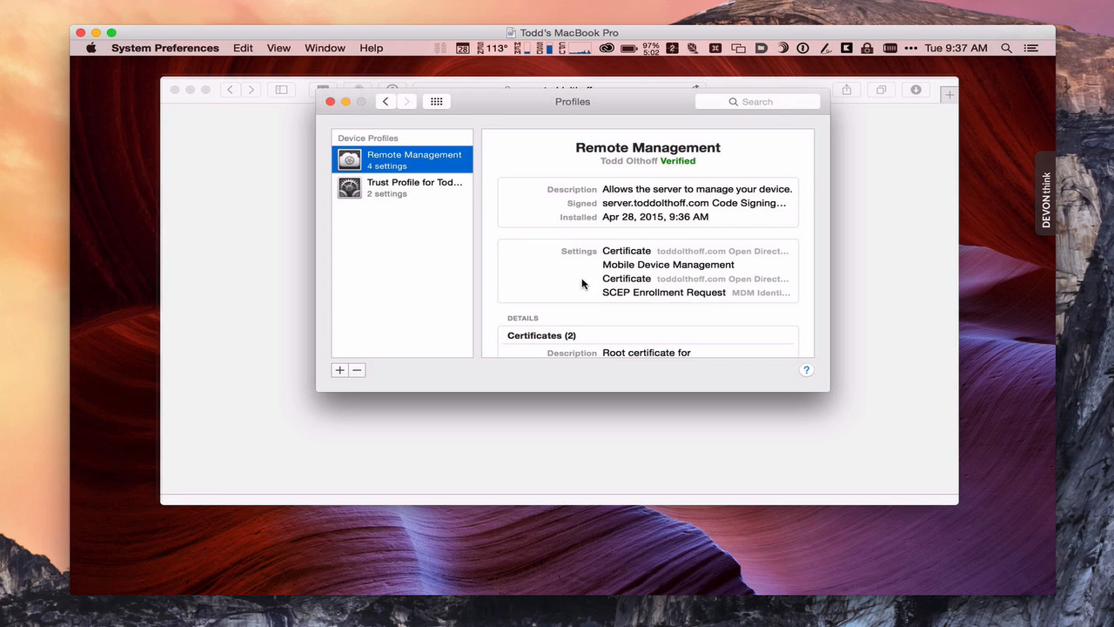
mouse_move(292, 115)
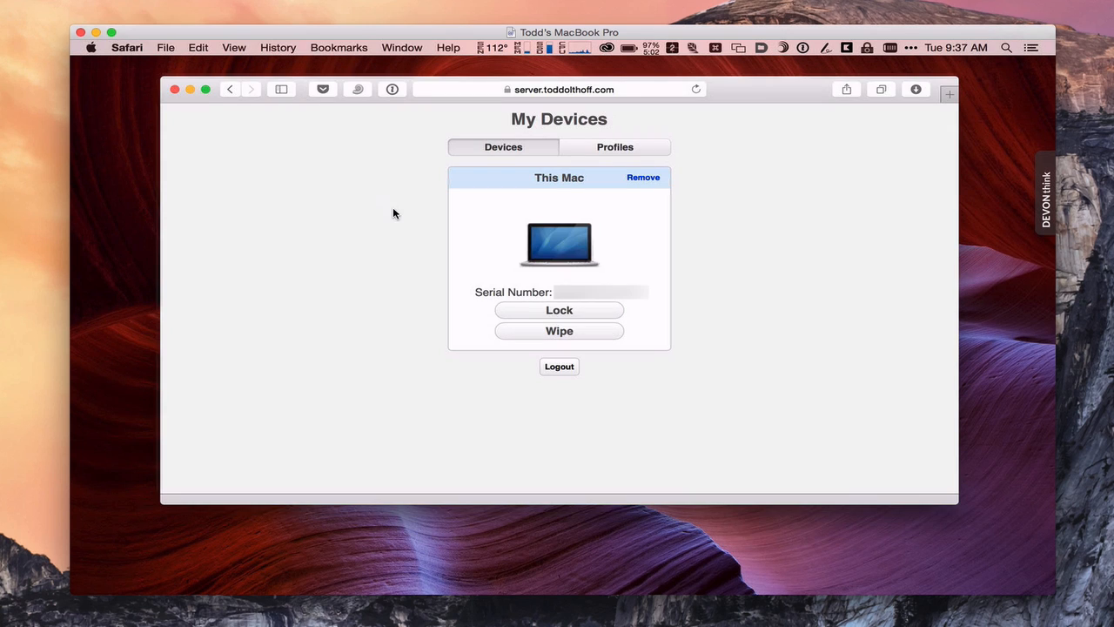
mouse_move(584, 247)
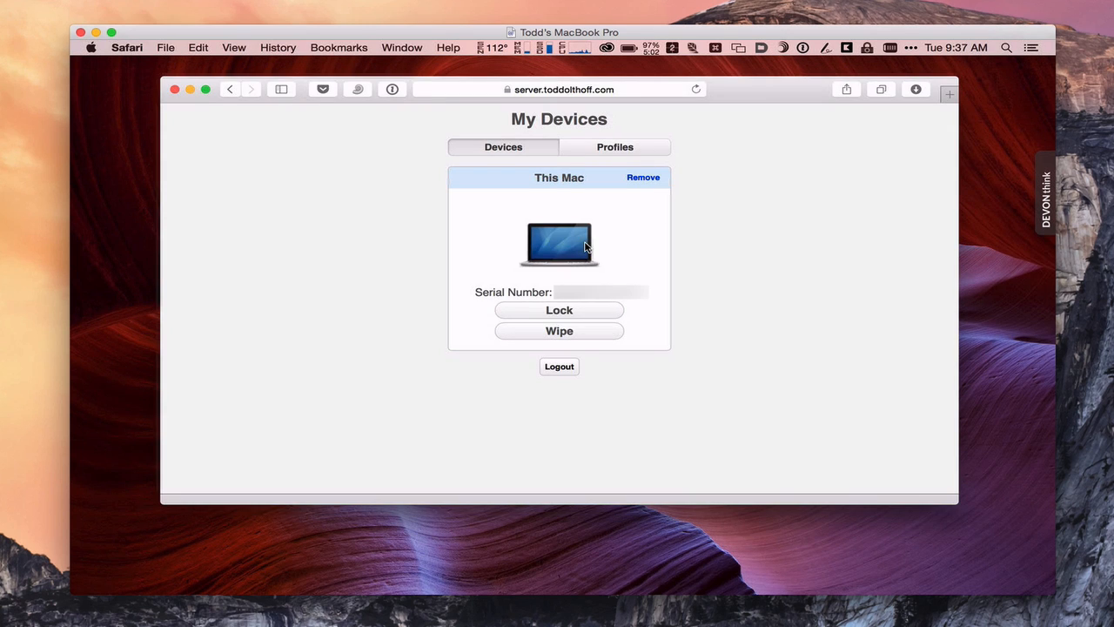
mouse_move(532, 228)
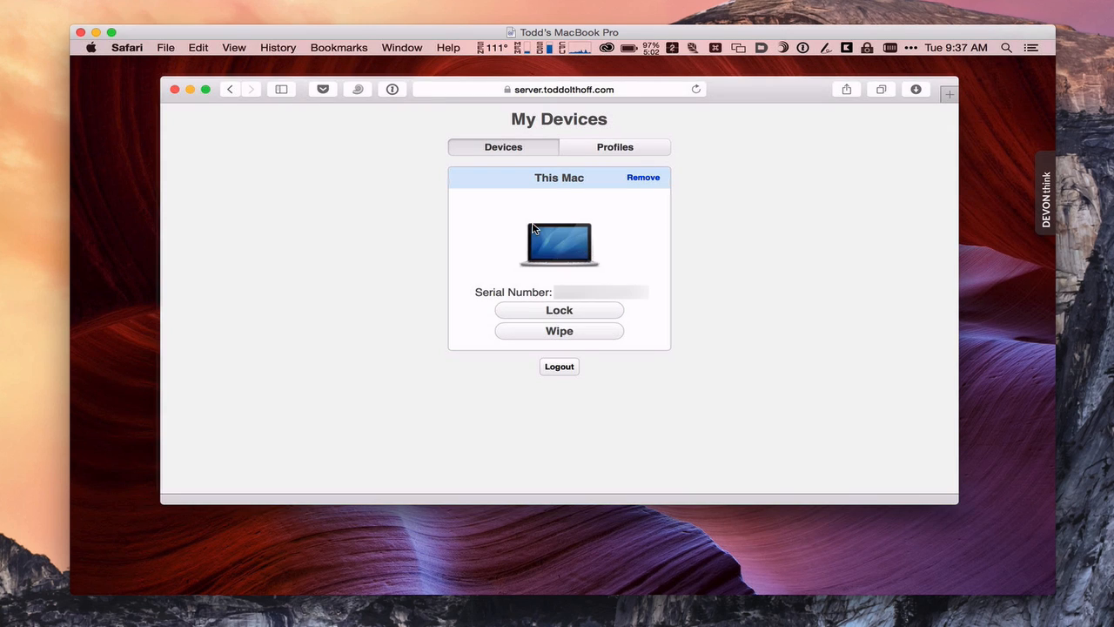
mouse_move(560, 250)
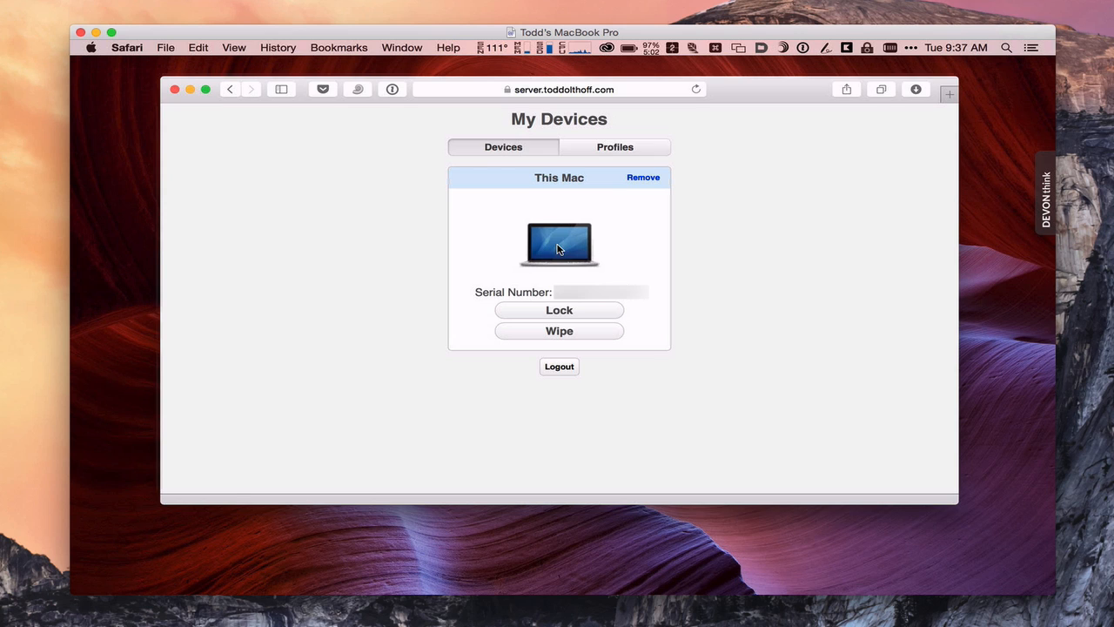
mouse_move(665, 300)
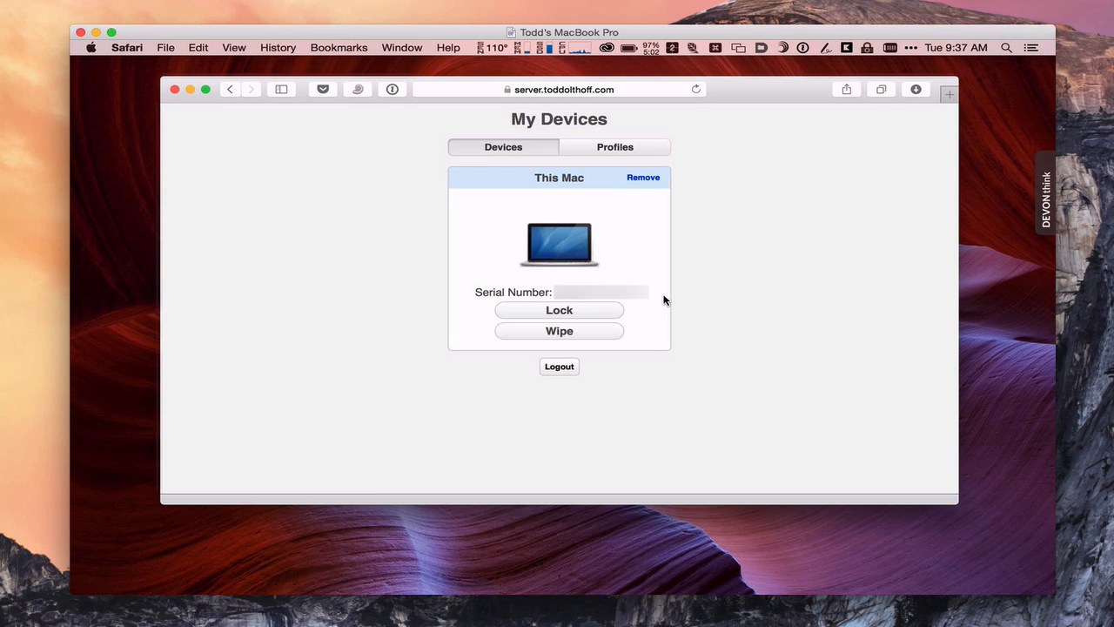
mouse_move(632, 313)
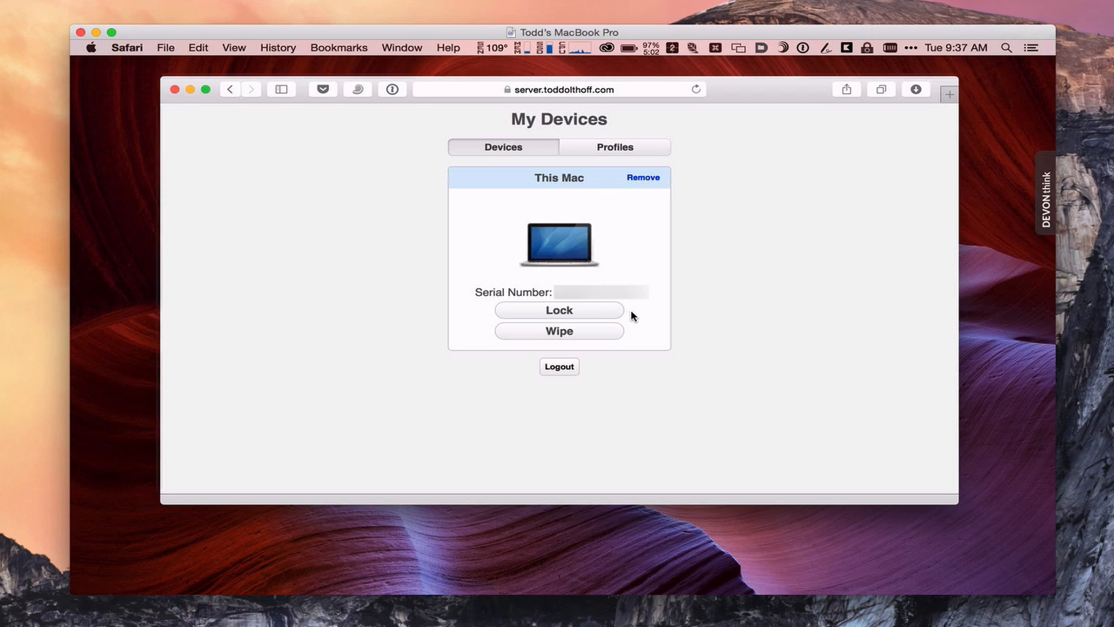
mouse_move(623, 334)
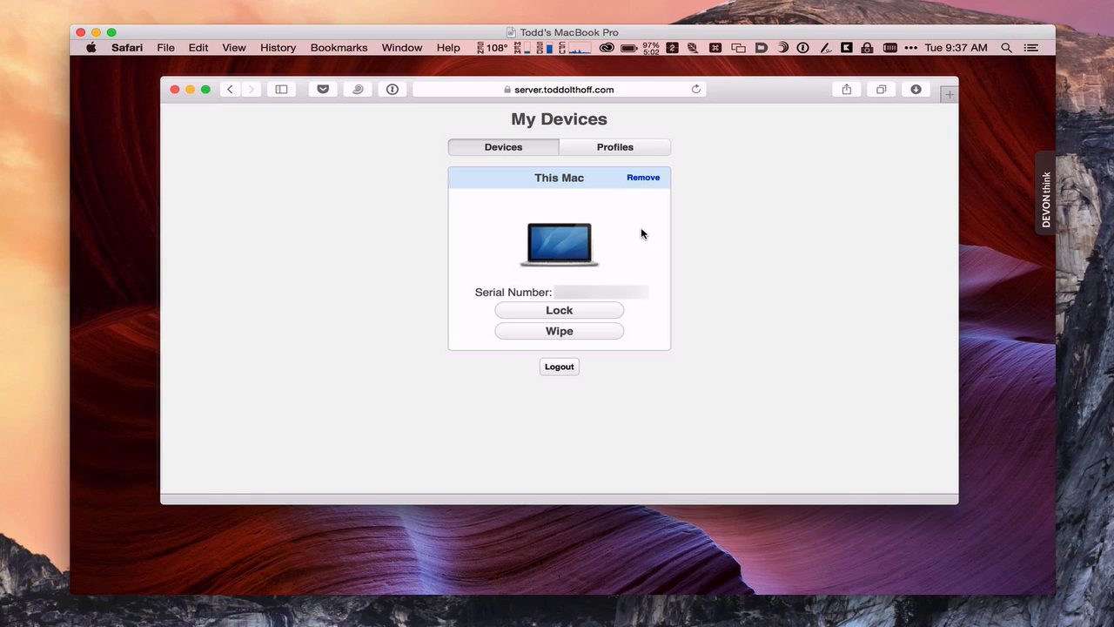
mouse_move(644, 180)
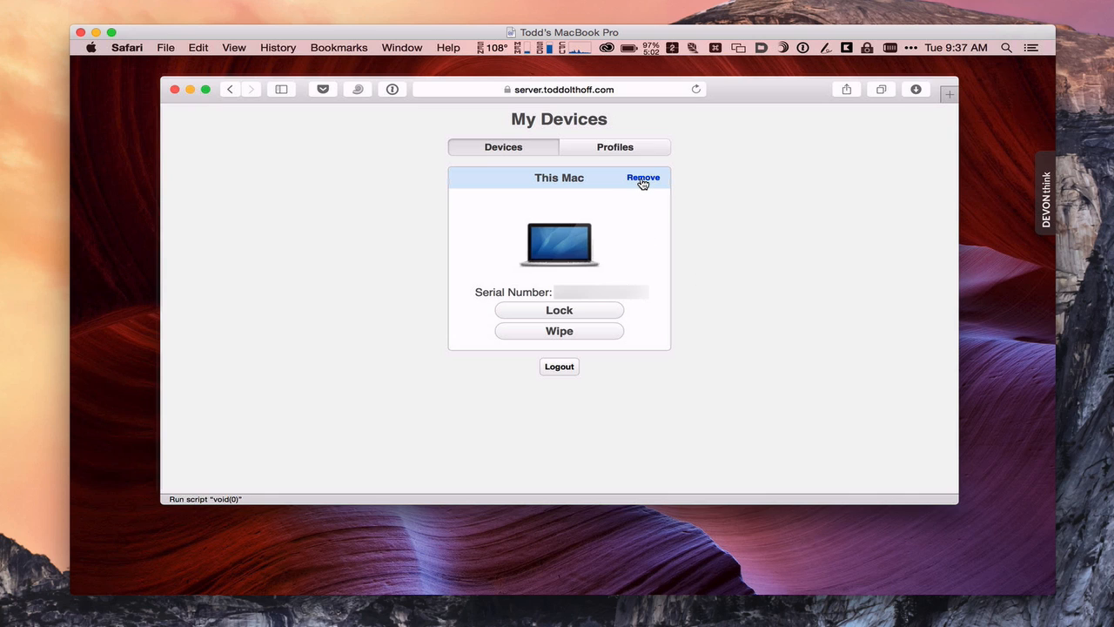
mouse_move(644, 177)
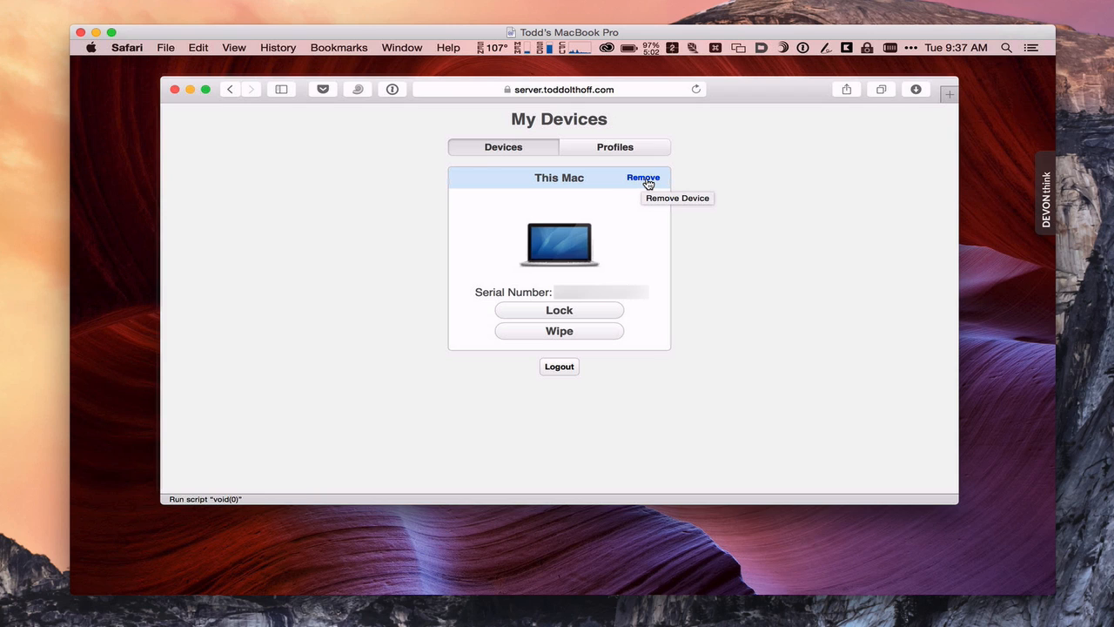
Return to the portal's Profiles list after confirming This Mac shows Lock and Wipe options
click(614, 146)
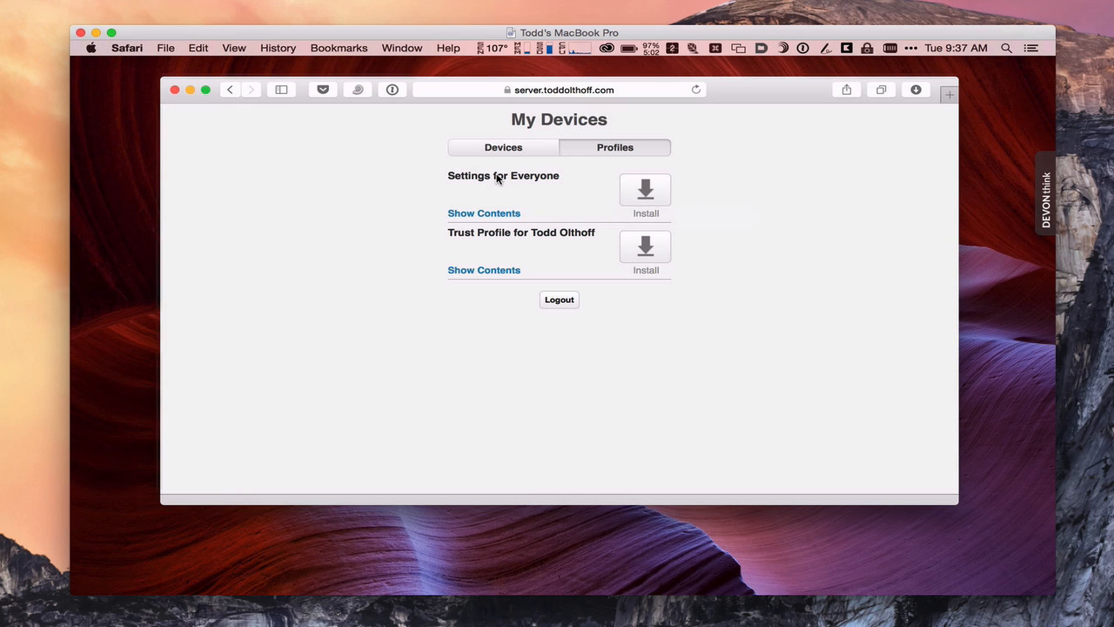
mouse_move(575, 178)
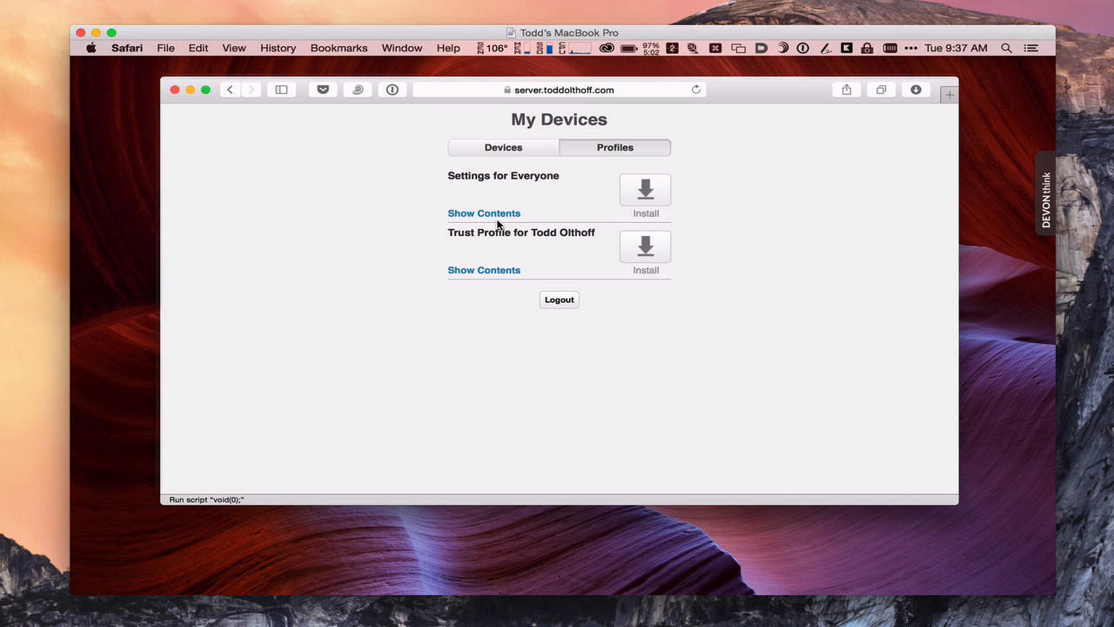
mouse_move(644, 189)
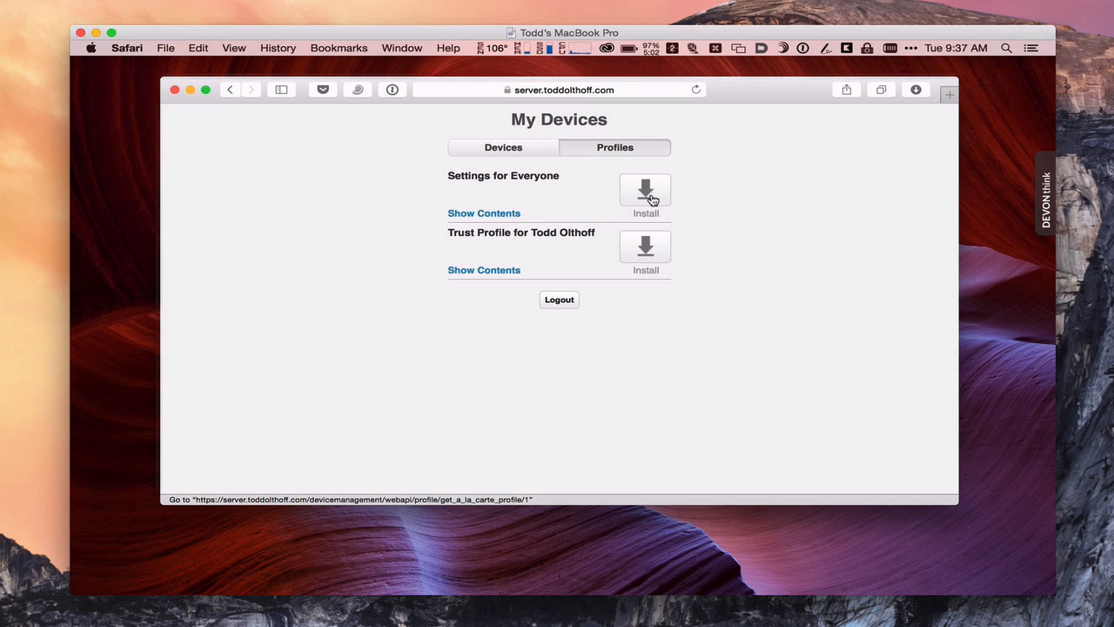
mouse_move(644, 190)
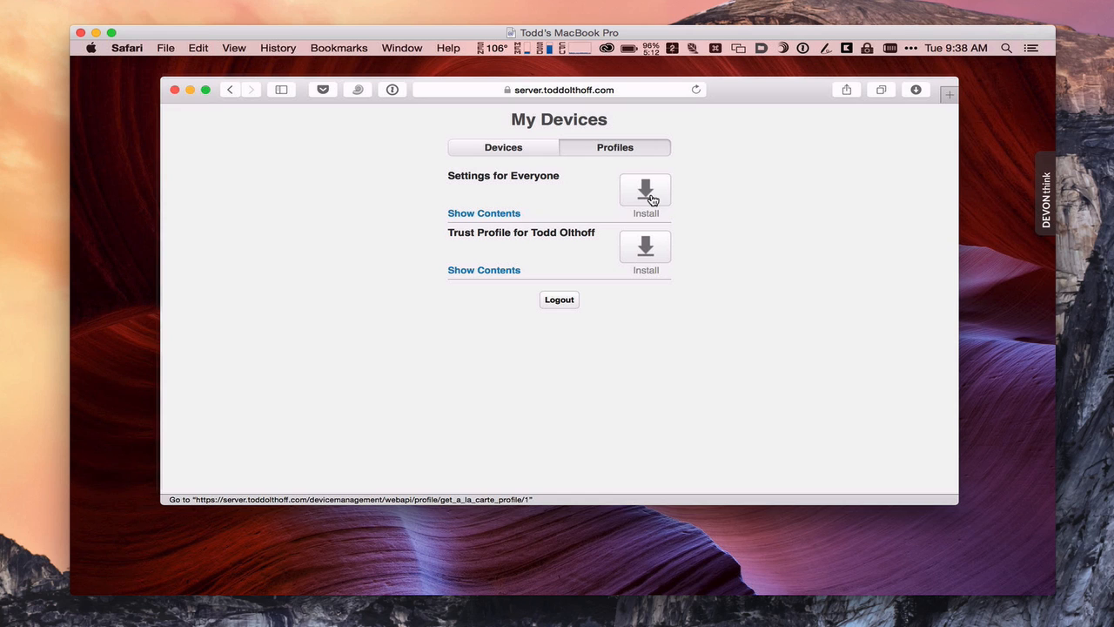
mouse_move(655, 202)
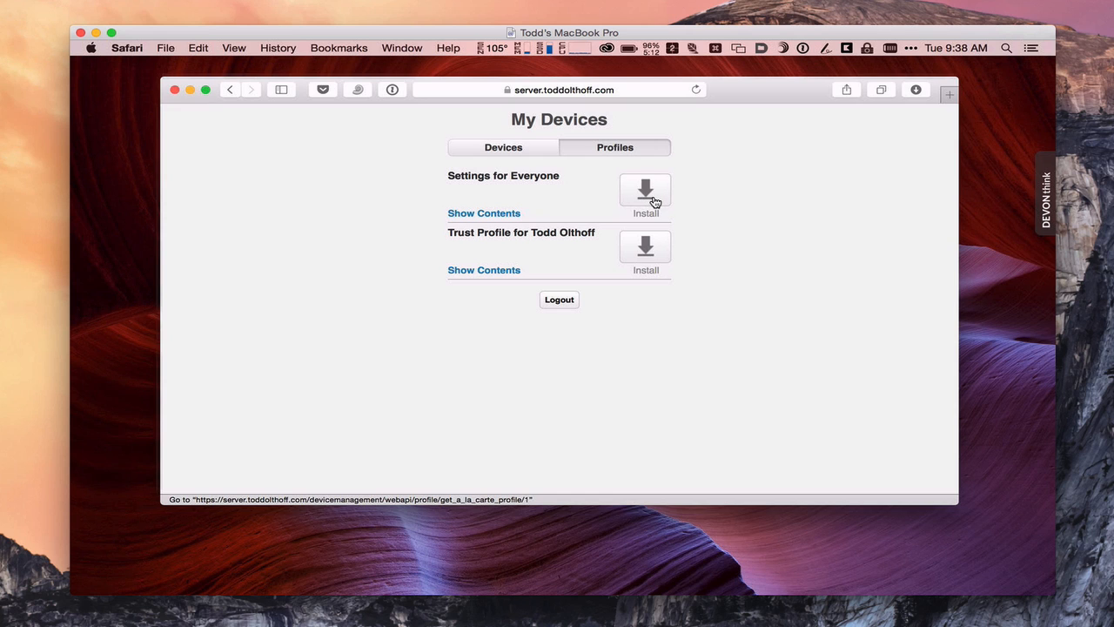
mouse_move(720, 185)
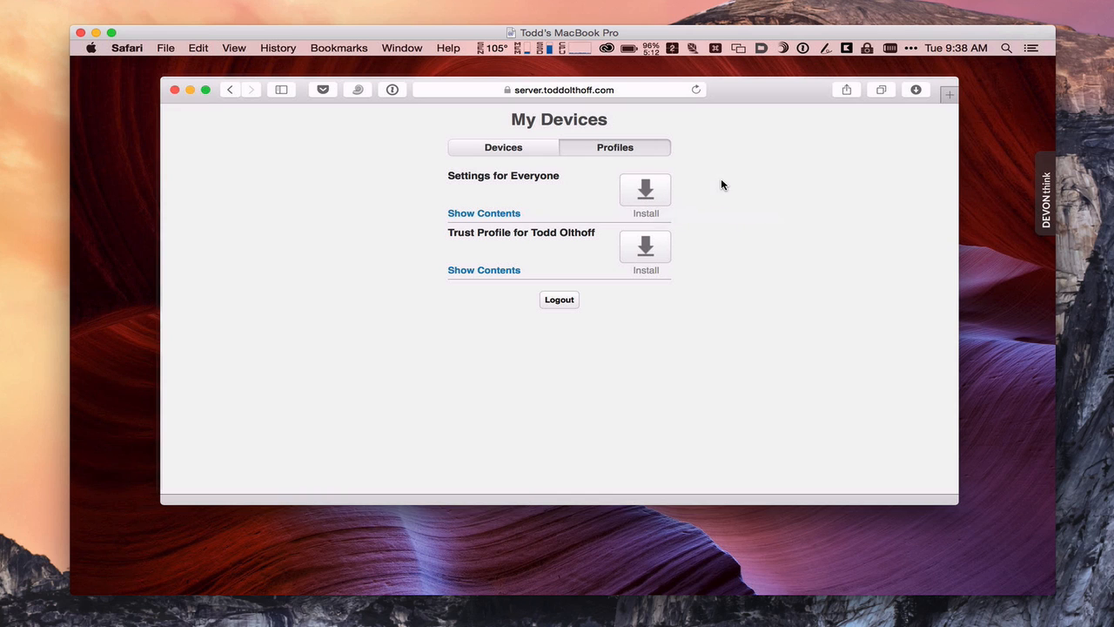